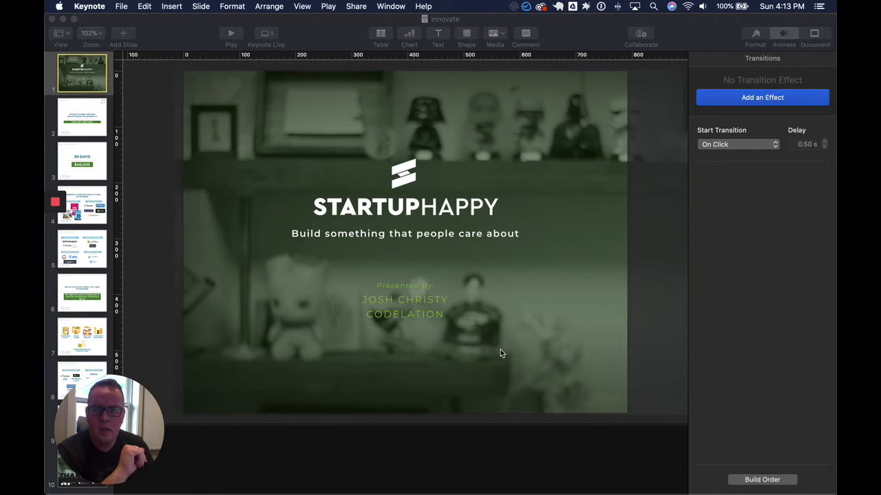
mouse_move(421, 159)
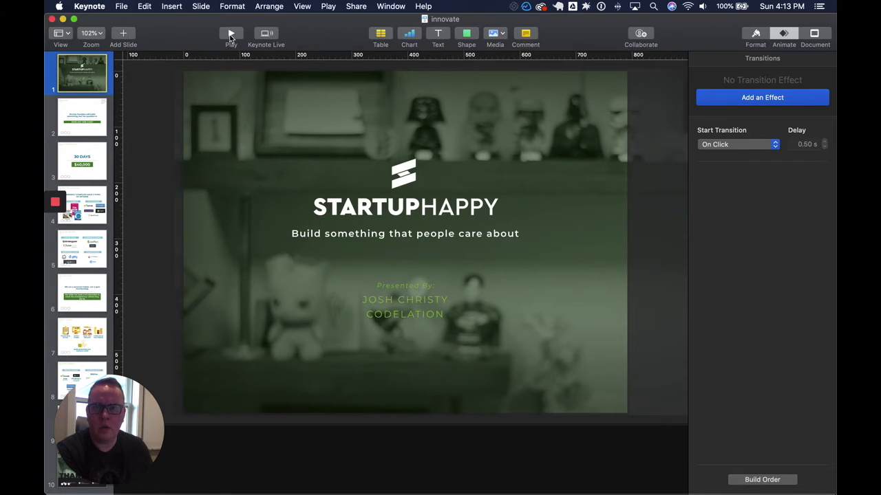
mouse_move(231, 33)
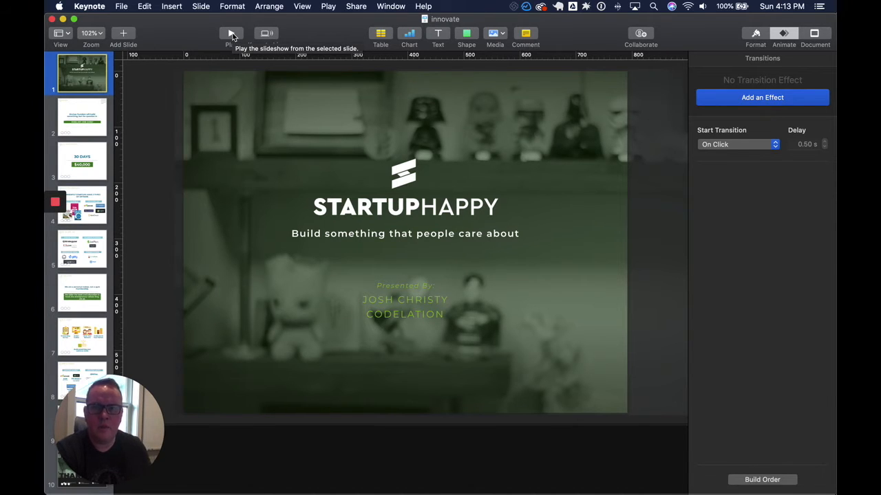
- Start presenting the deck from the title slide, then return to editing
left_click(231, 33)
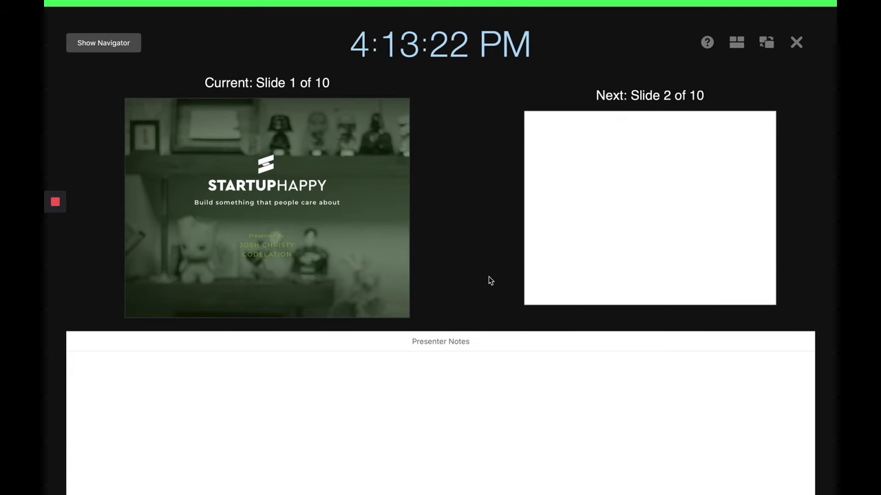
mouse_move(468, 93)
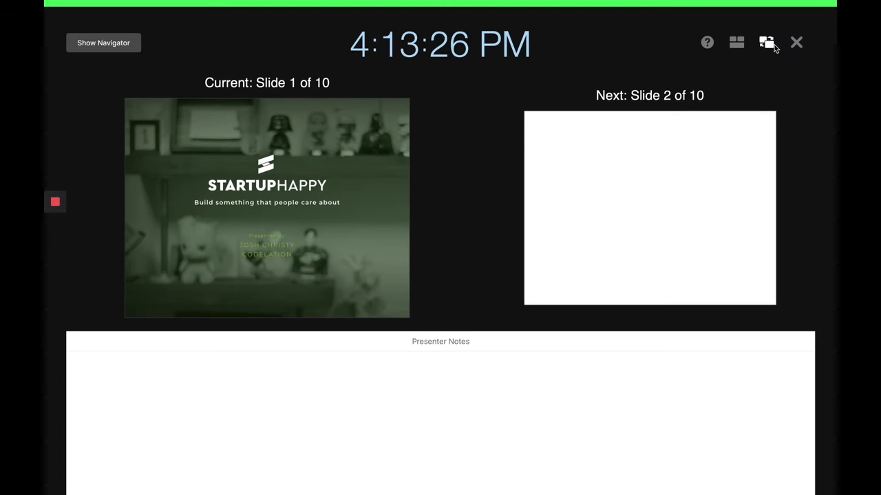
left_click(765, 43)
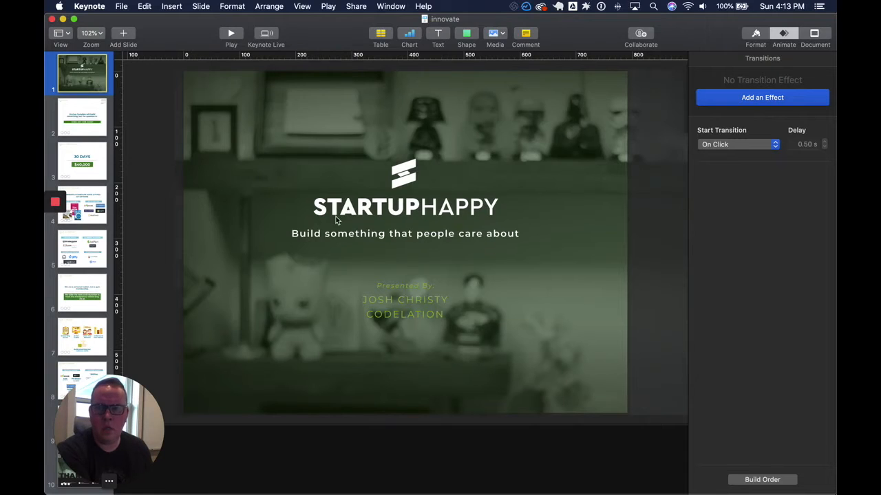
mouse_move(199, 191)
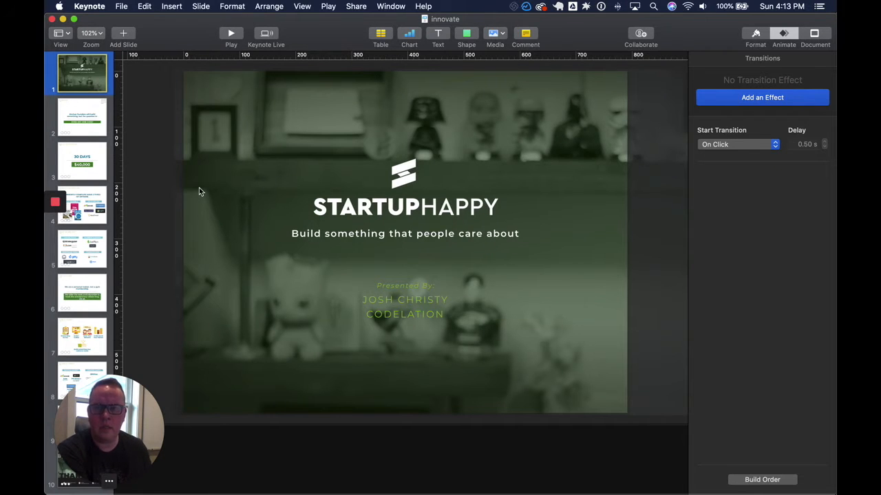
mouse_move(165, 182)
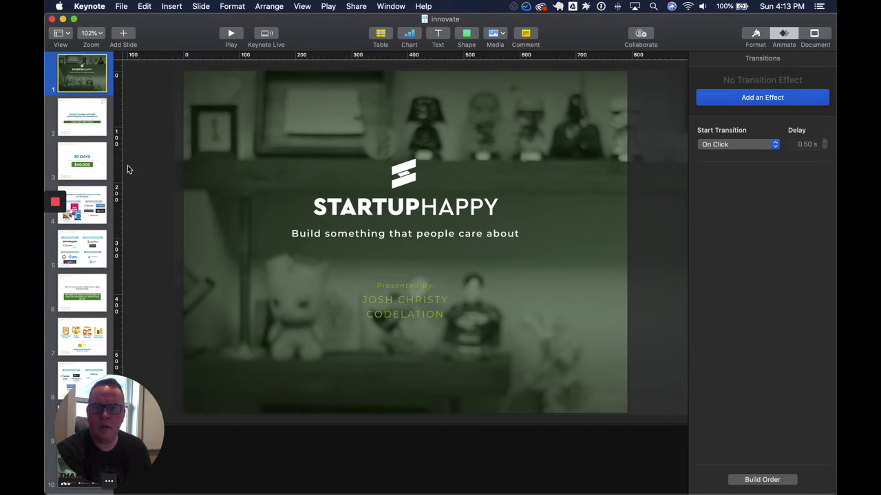
- Step through the Problem slide to the Value Proposition slide with 30 Days and $40,000
left_click(82, 117)
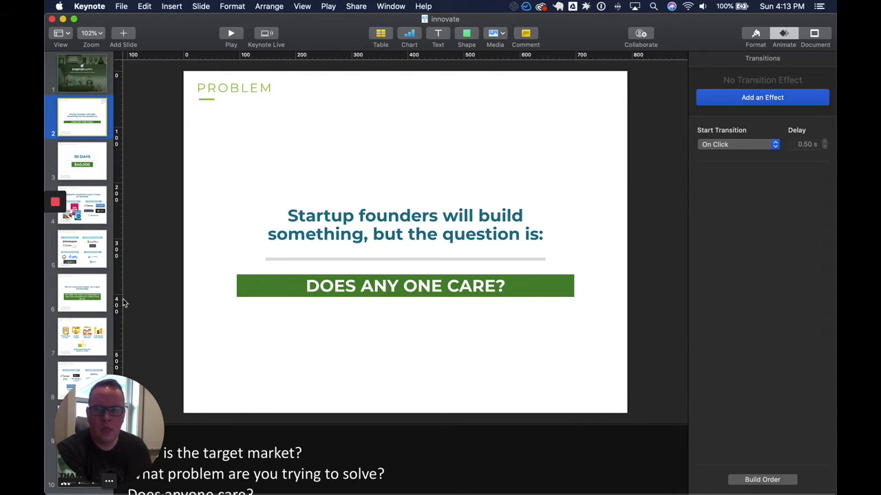
mouse_move(454, 196)
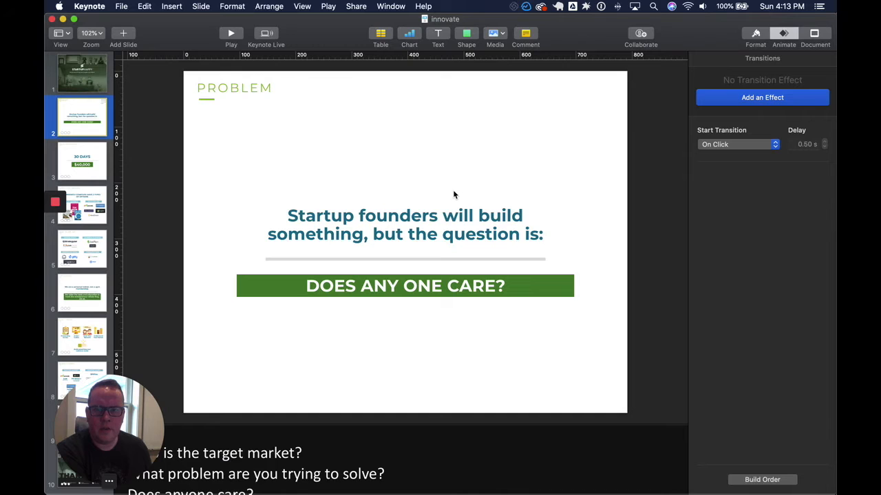
mouse_move(440, 289)
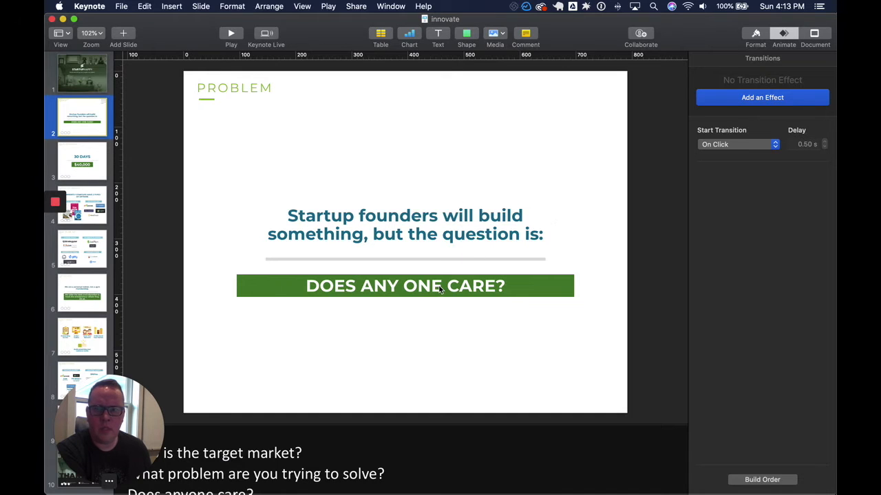
left_click(83, 162)
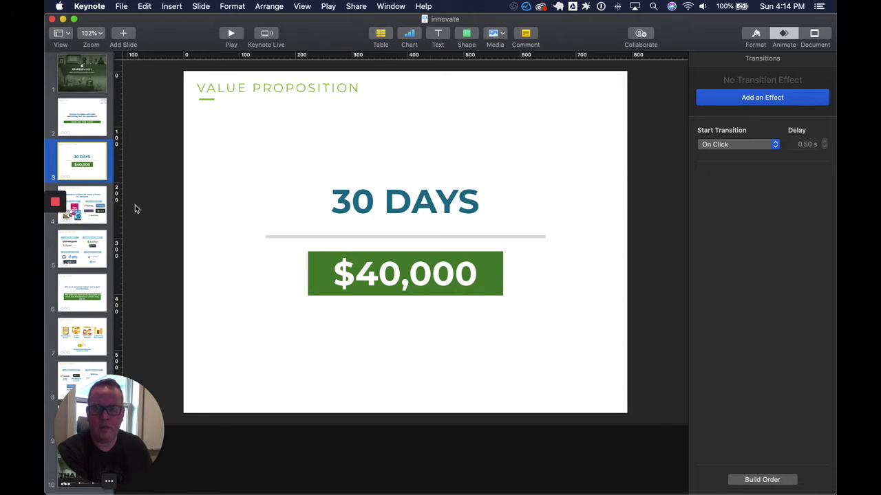
- Show slide 4, Competitive Analysis, comparing do-it-yourself books with do-it-for-you services
left_click(82, 204)
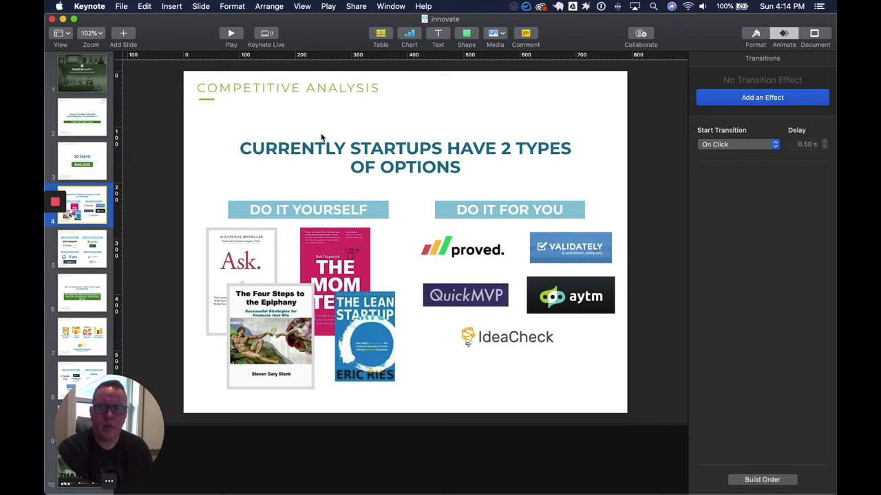
mouse_move(292, 356)
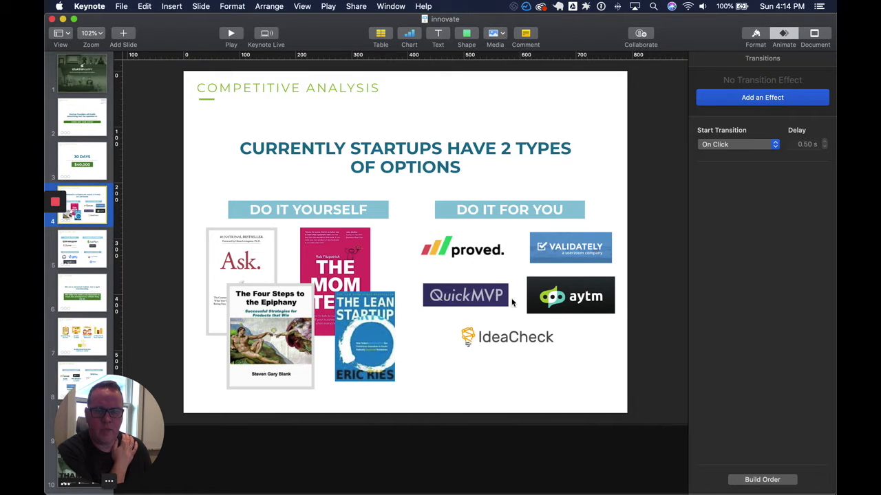
mouse_move(589, 305)
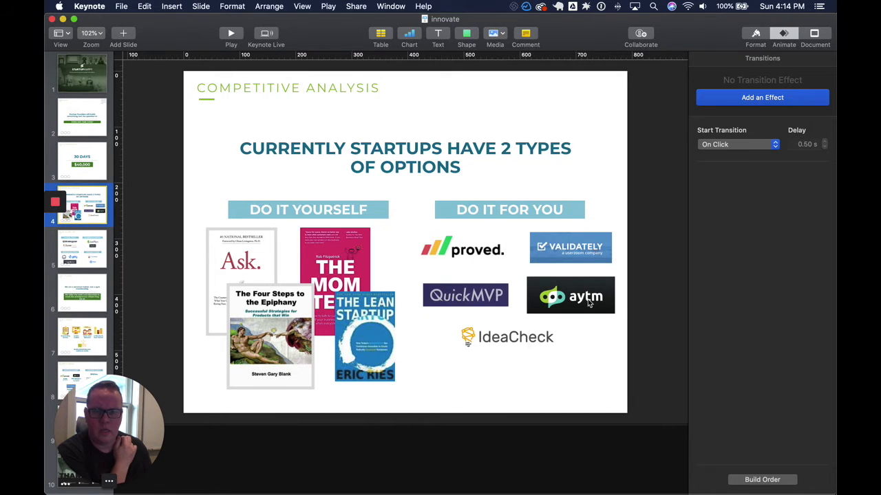
mouse_move(460, 341)
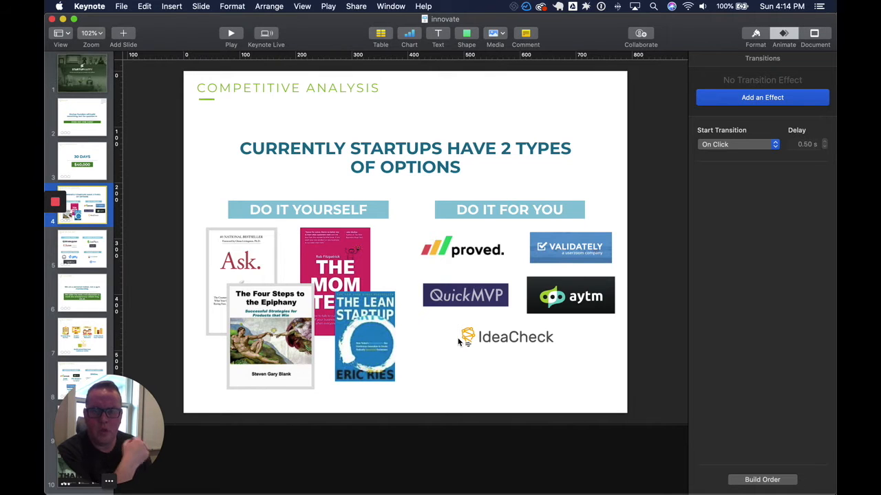
mouse_move(359, 341)
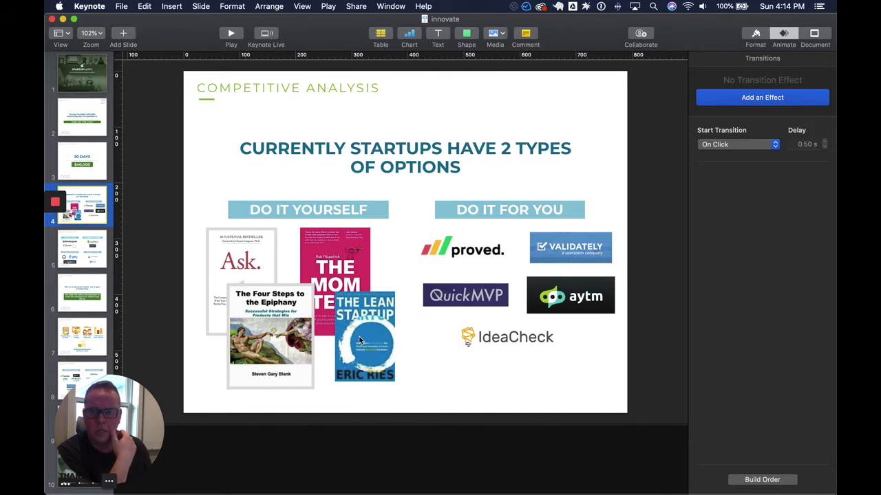
mouse_move(479, 226)
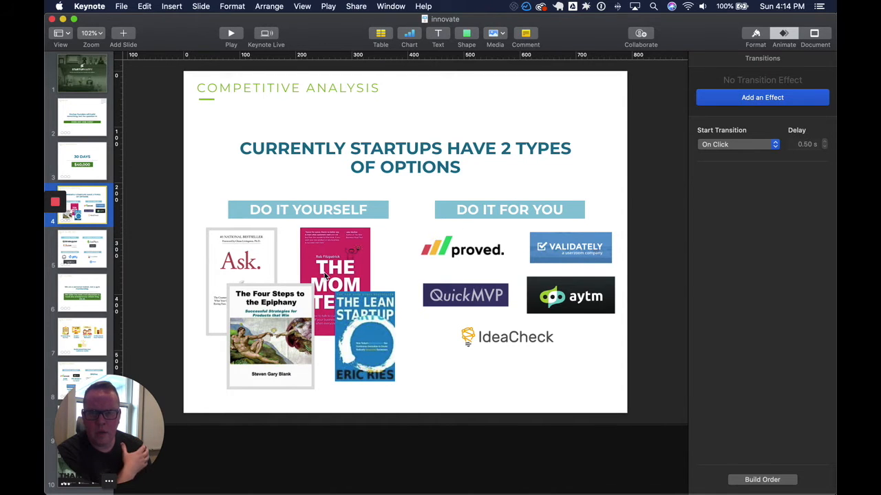
- Step through What We Are Not to The Solution slide, 'personal trainer, not a gym membership'
left_click(83, 250)
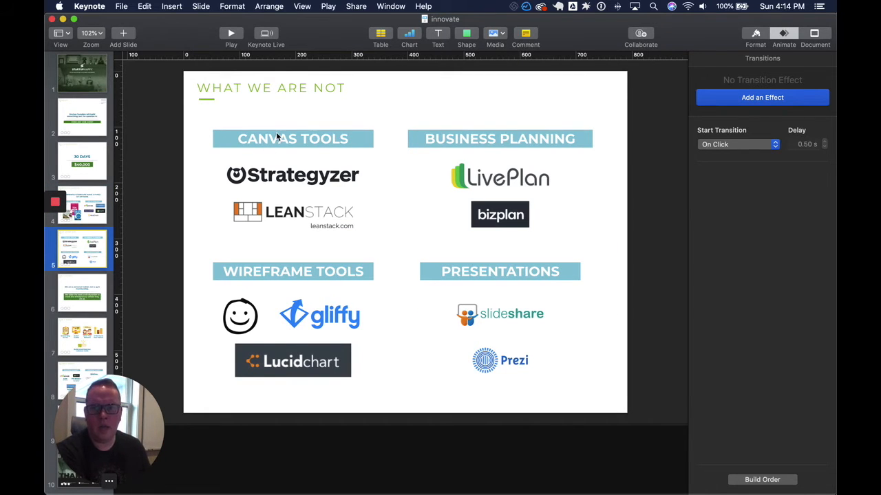
mouse_move(521, 141)
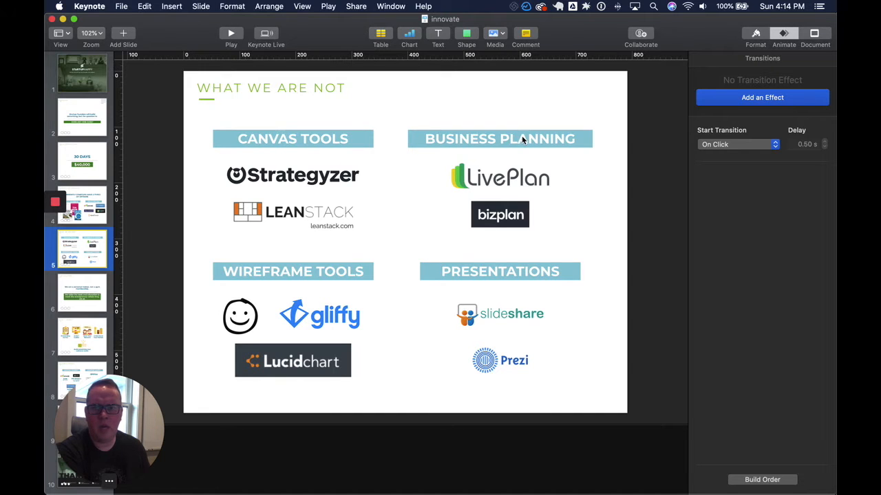
mouse_move(468, 269)
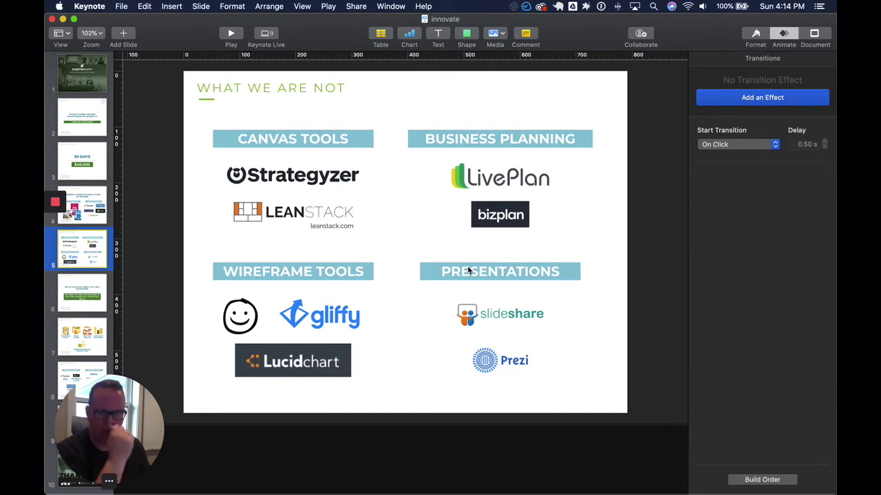
mouse_move(96, 311)
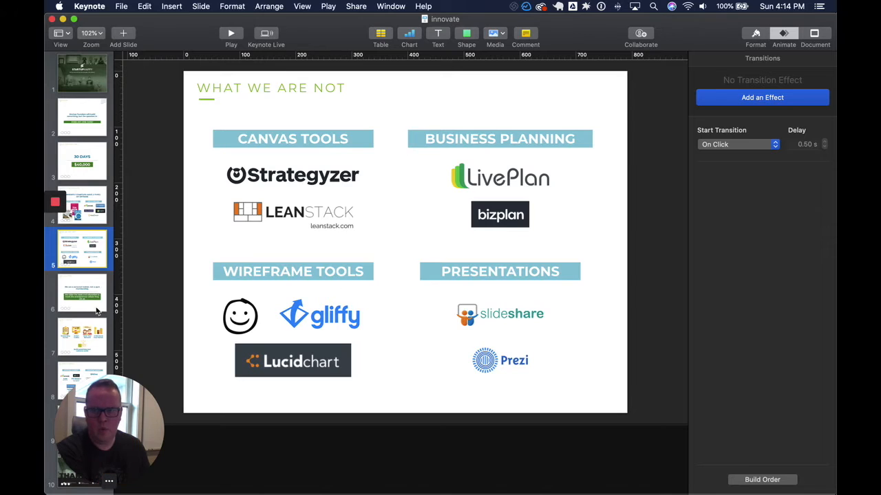
left_click(83, 295)
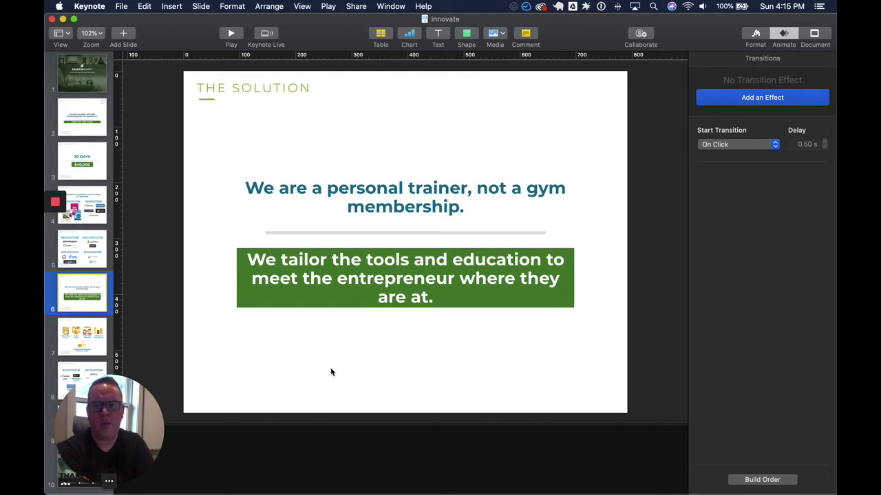
mouse_move(138, 410)
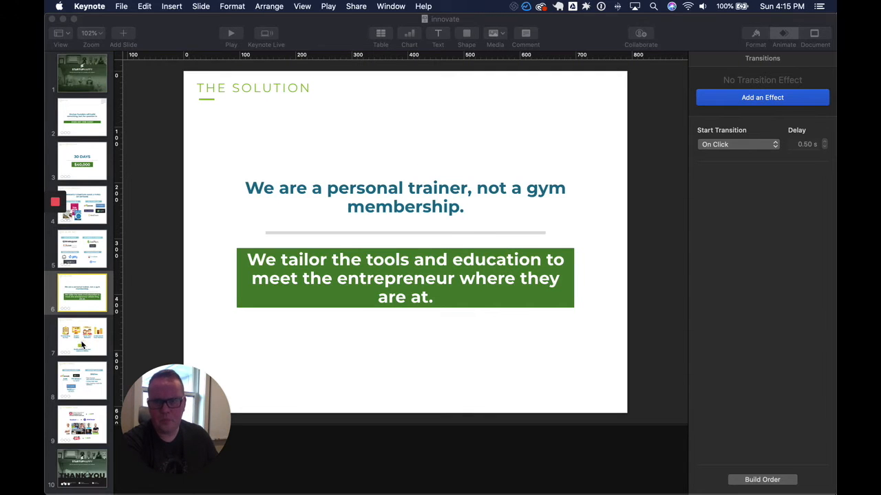
left_click(82, 337)
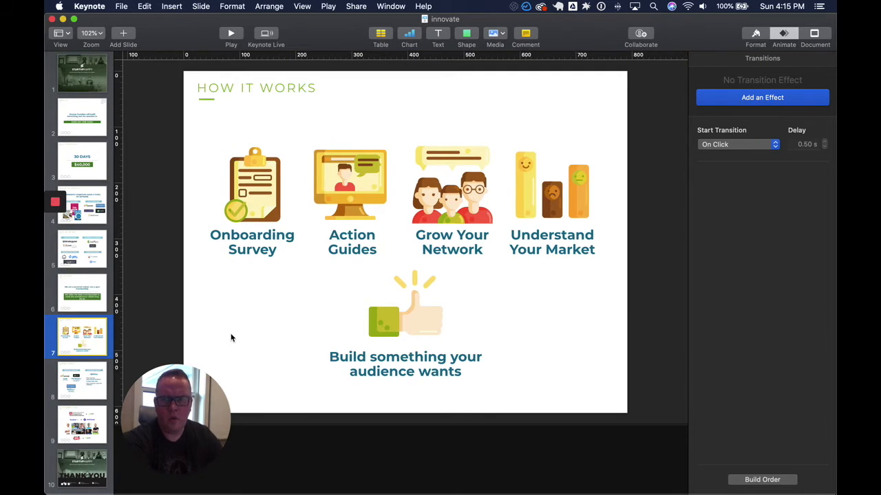
mouse_move(221, 271)
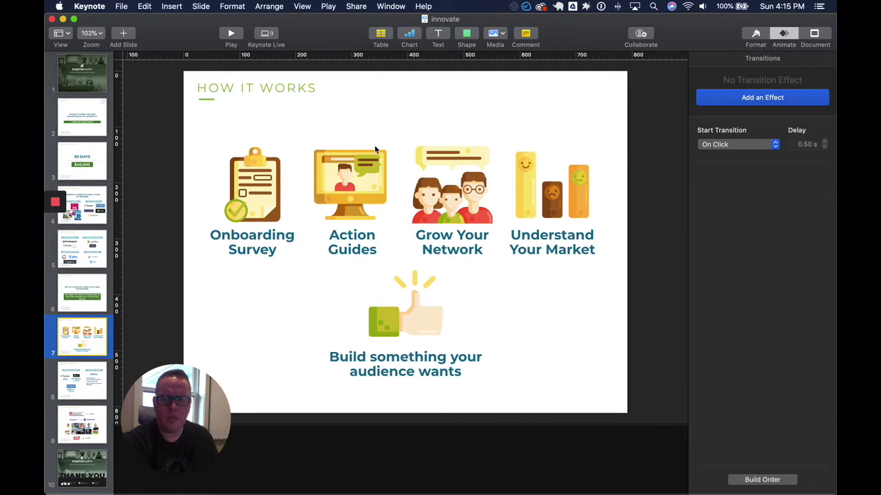
mouse_move(347, 260)
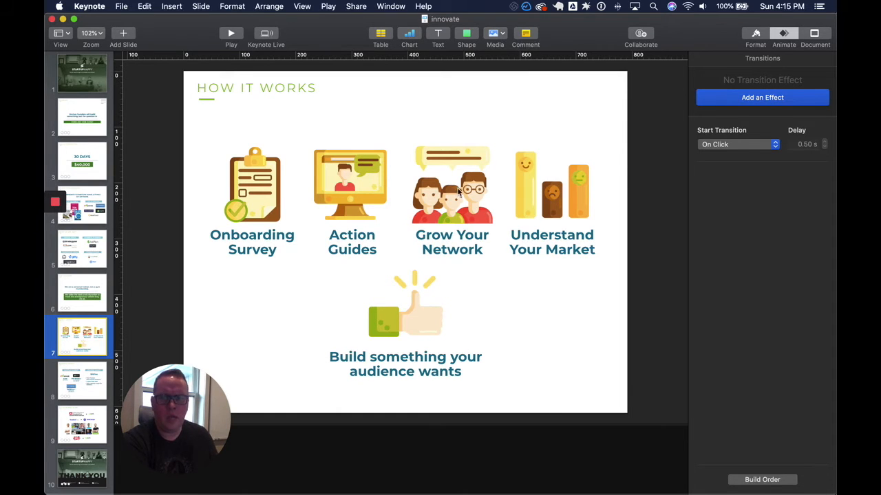
mouse_move(454, 240)
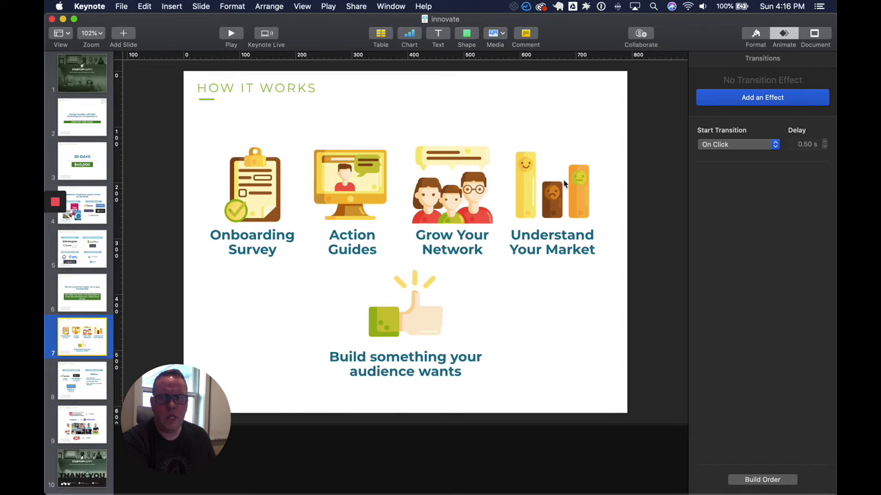
mouse_move(558, 310)
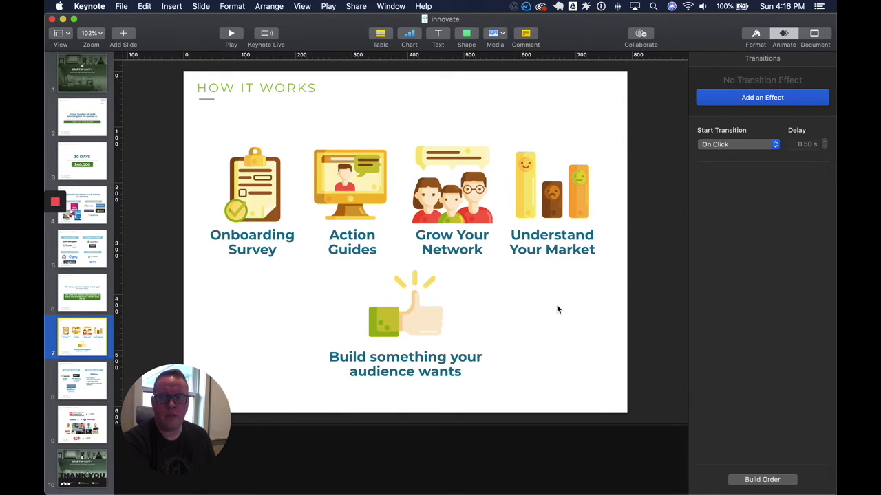
mouse_move(393, 310)
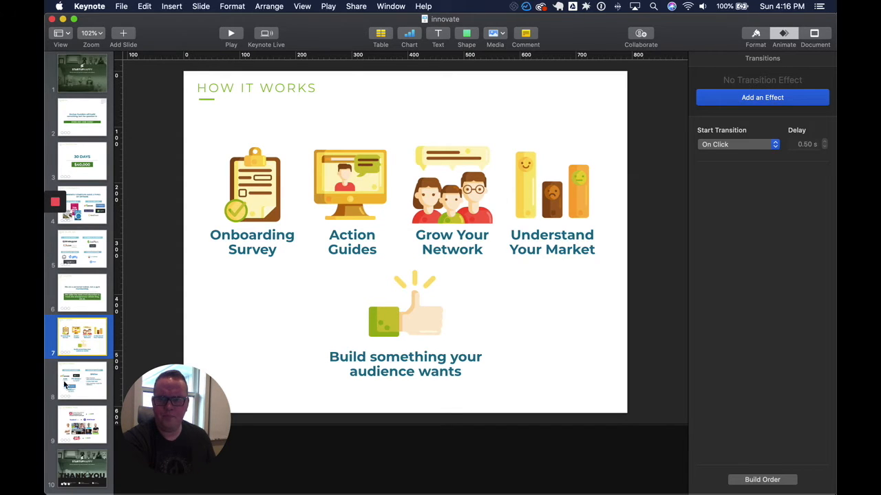
- Show the Business Model slide and check the build-in animation of its $99/mo bullet list
left_click(83, 381)
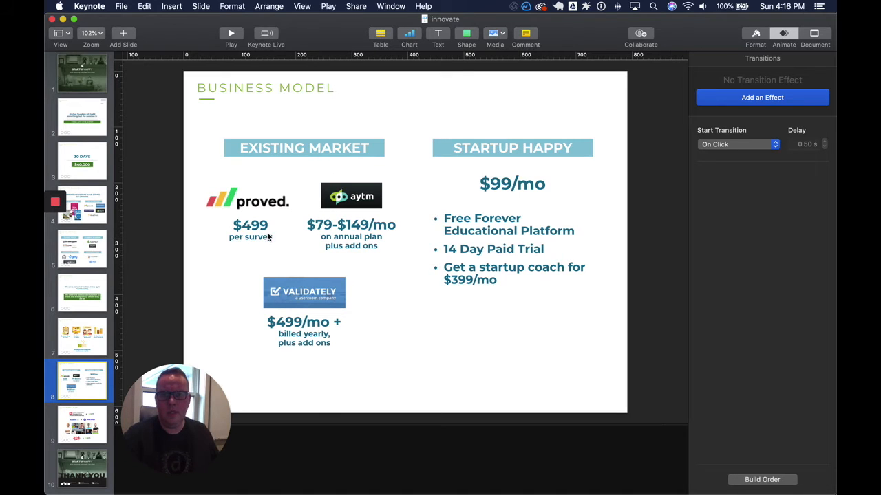
mouse_move(356, 264)
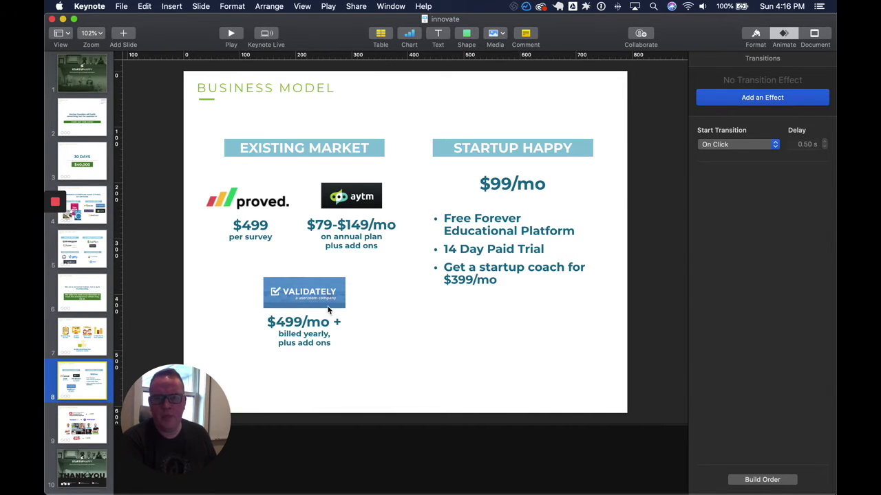
mouse_move(276, 366)
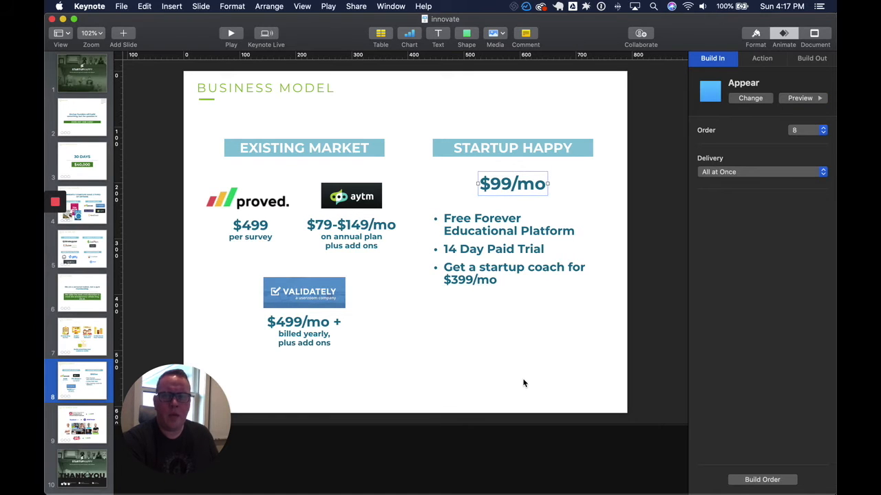
left_click(762, 58)
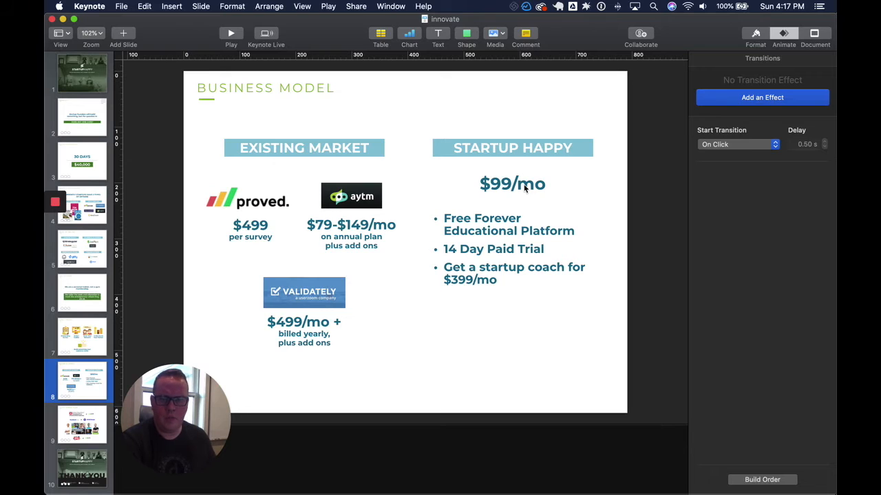
mouse_move(538, 191)
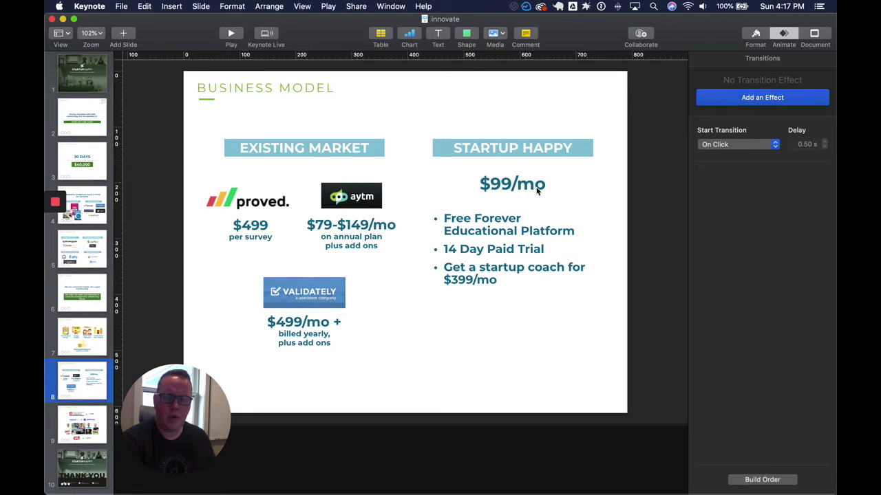
mouse_move(537, 200)
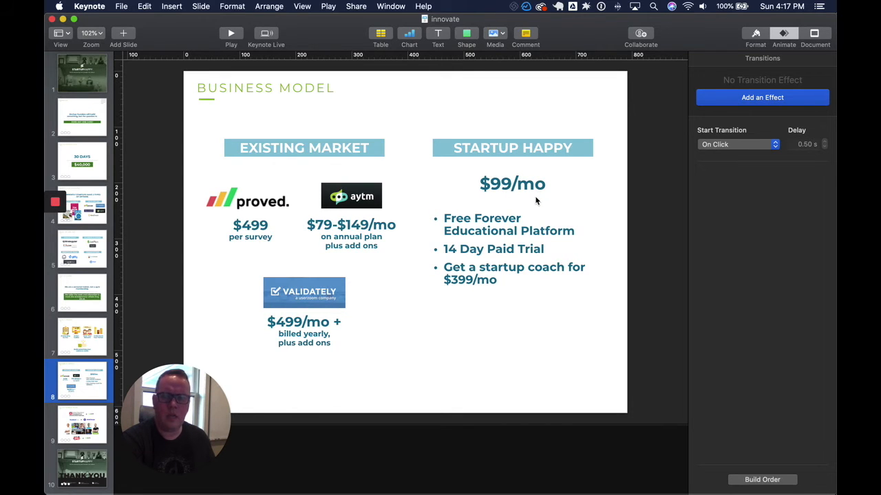
left_click(512, 249)
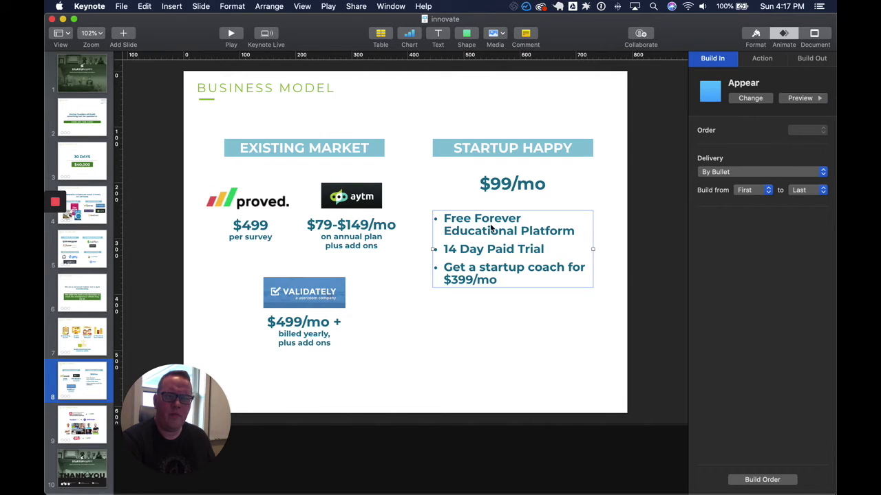
mouse_move(561, 238)
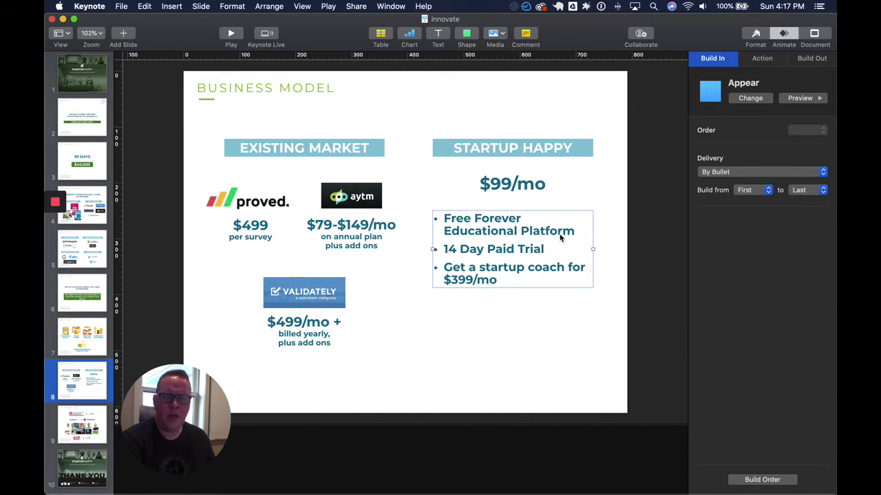
mouse_move(457, 253)
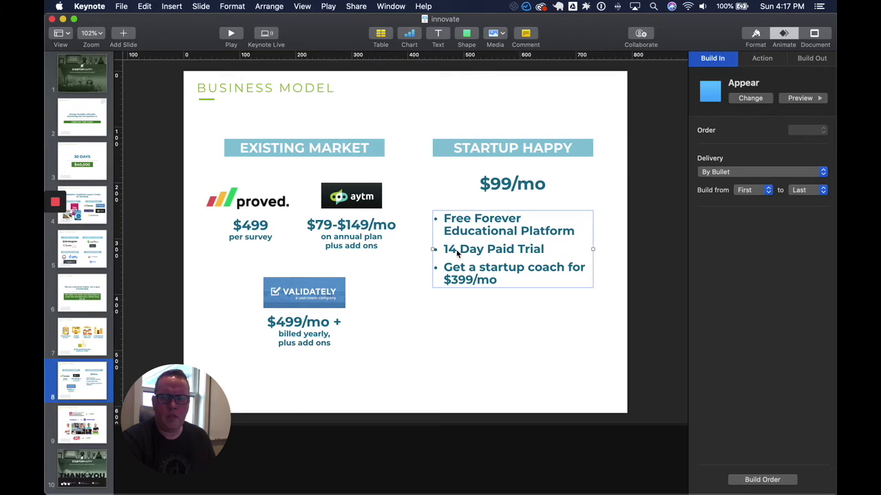
mouse_move(541, 253)
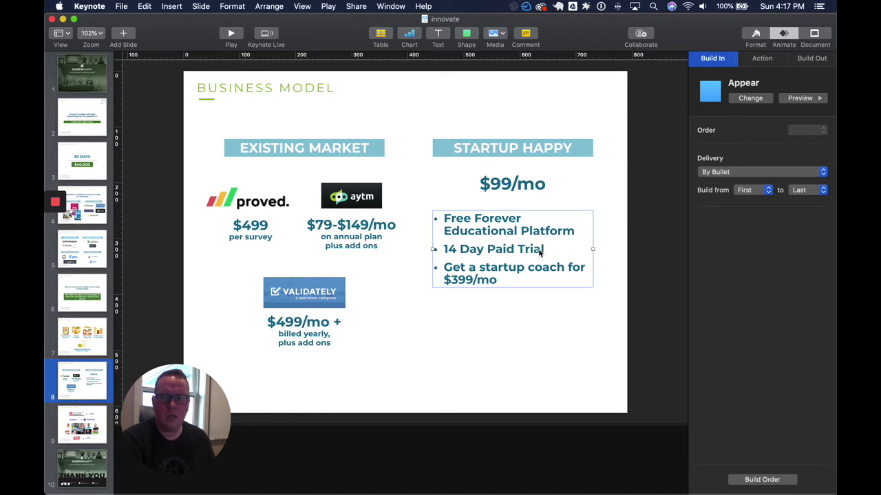
mouse_move(492, 319)
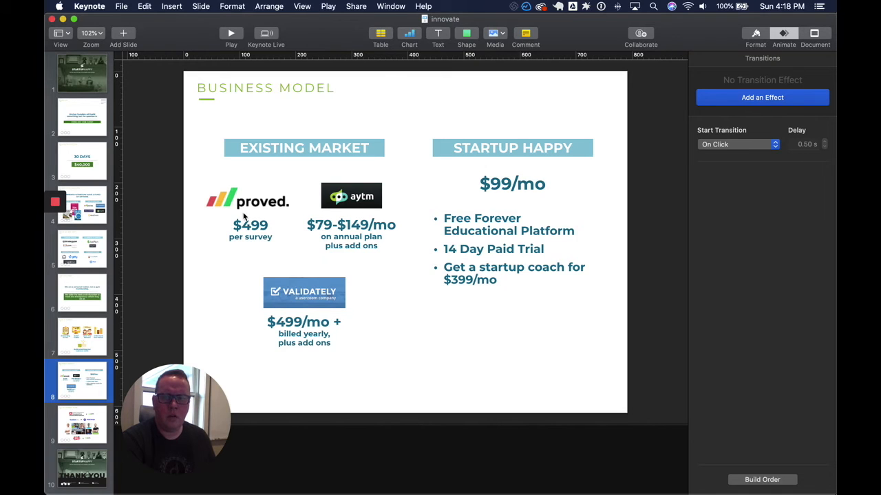
left_click(512, 249)
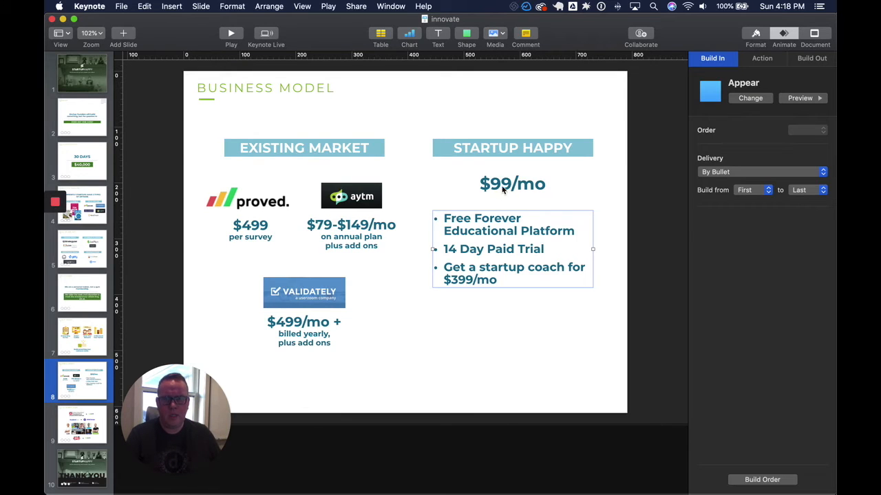
mouse_move(479, 279)
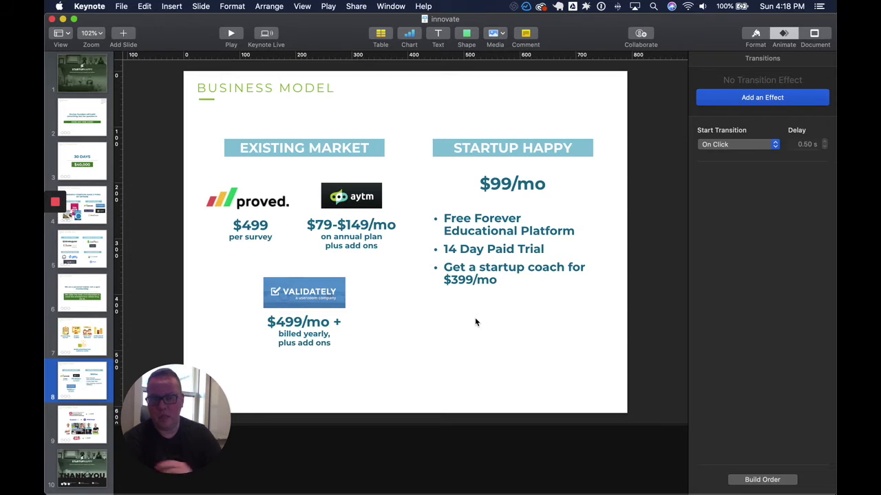
mouse_move(108, 415)
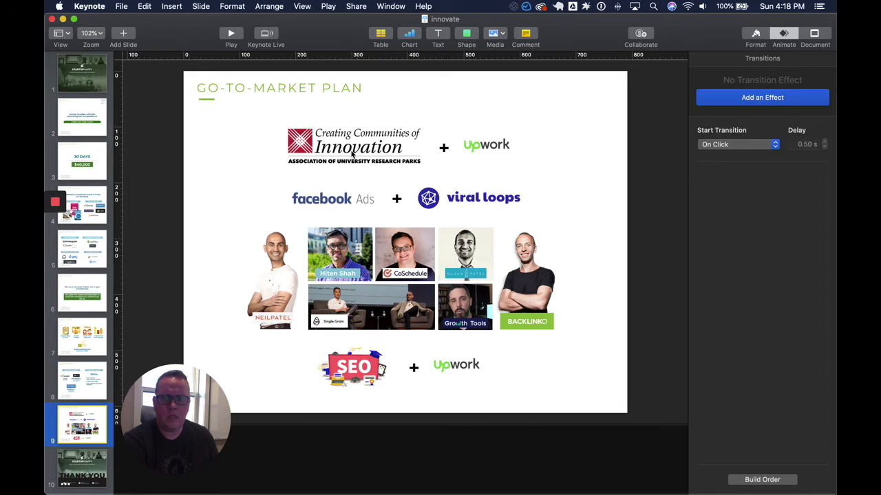
mouse_move(542, 168)
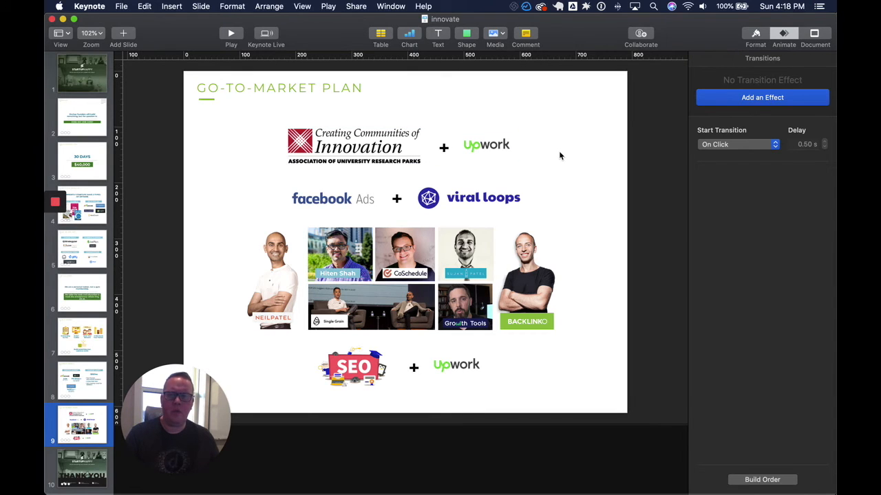
mouse_move(329, 169)
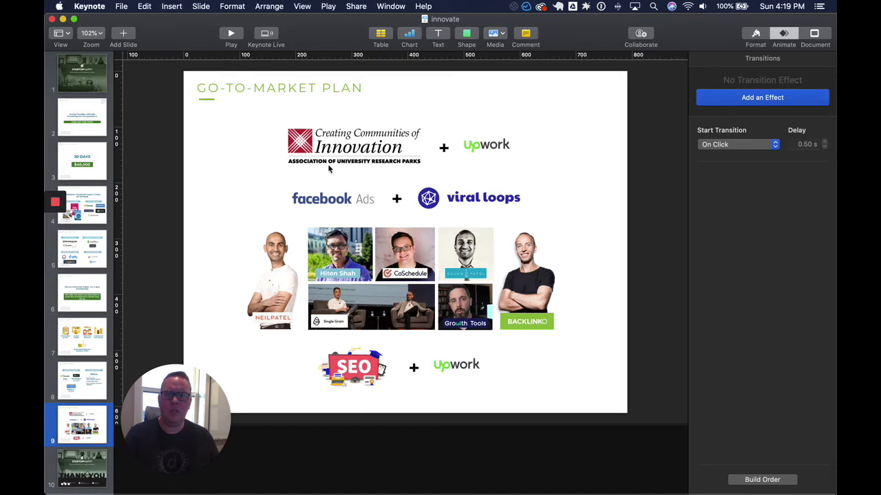
mouse_move(466, 159)
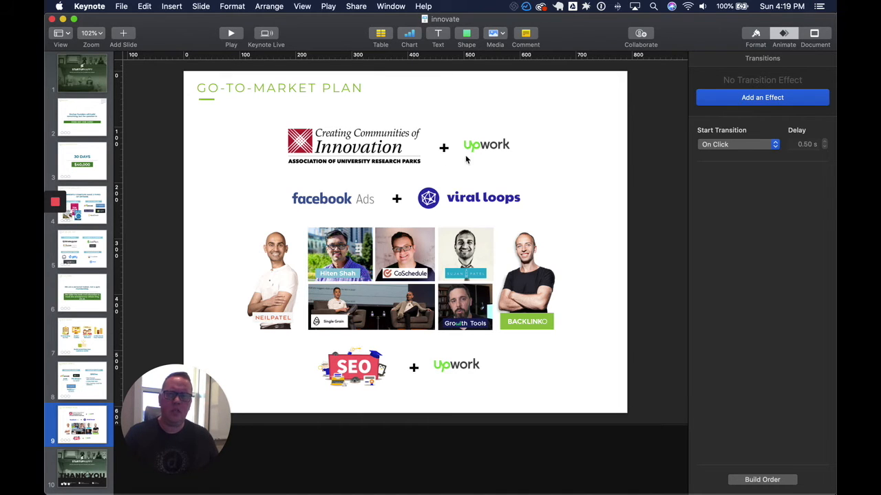
mouse_move(544, 149)
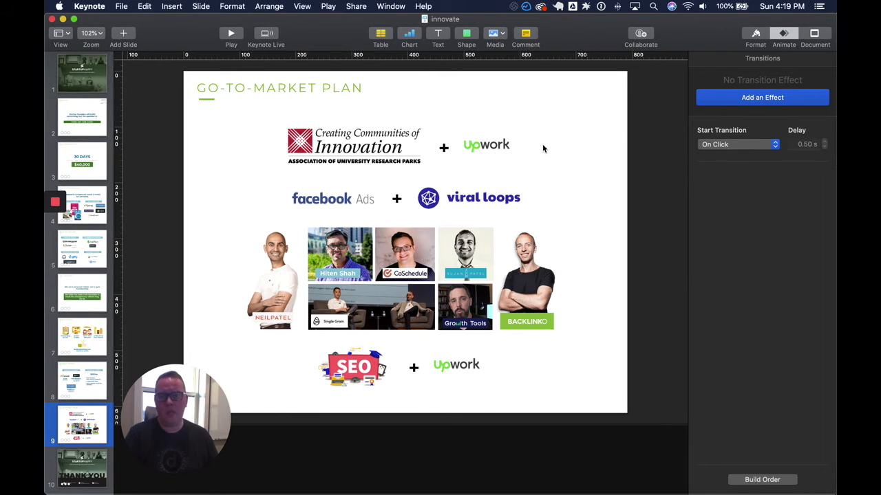
mouse_move(394, 211)
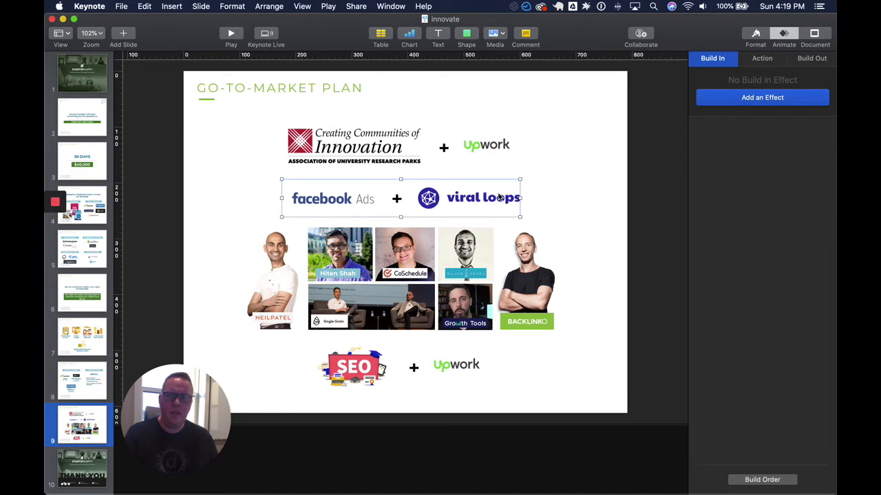
mouse_move(564, 201)
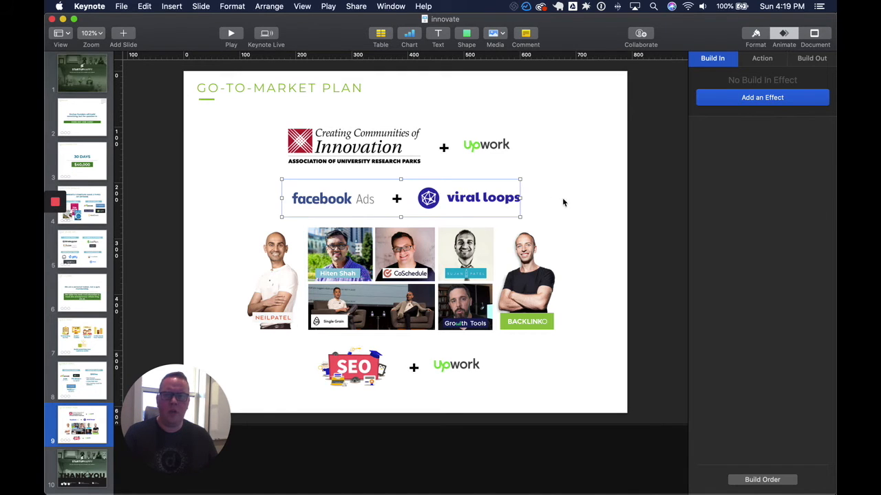
mouse_move(566, 216)
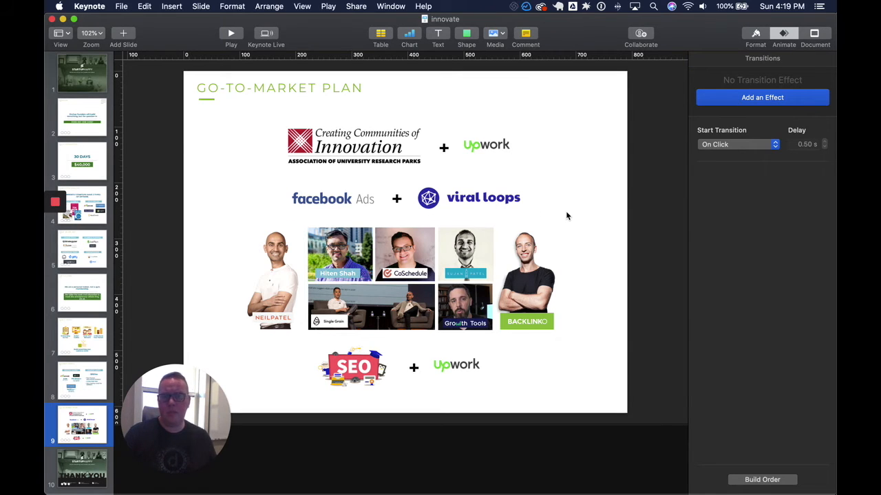
mouse_move(534, 214)
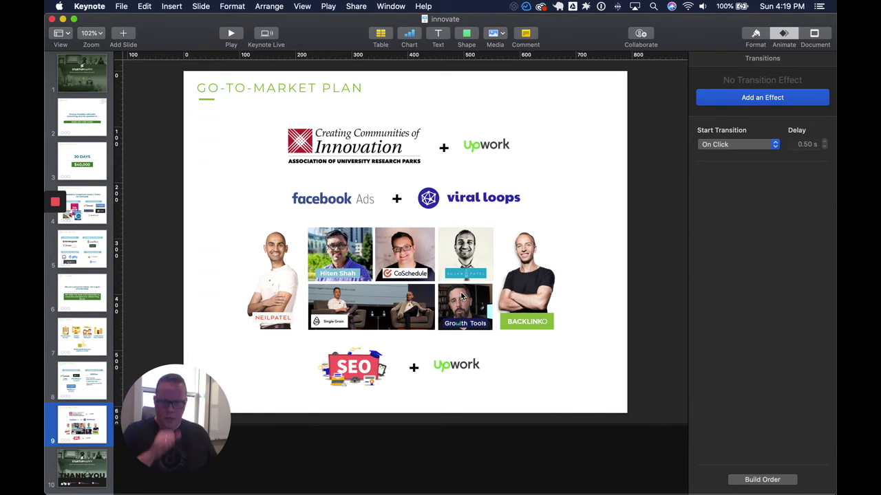
- Check the marketer photo collage on the Go-To-Market Plan slide for build-in animation
left_click(400, 278)
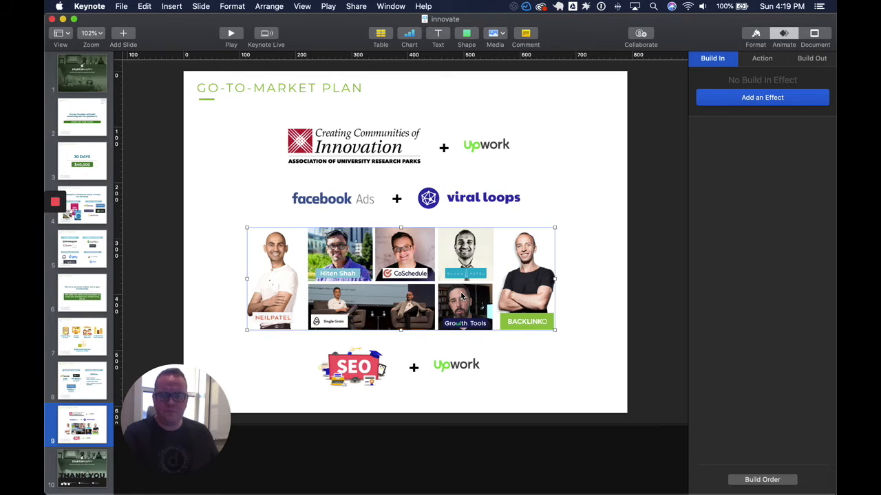
left_click(762, 58)
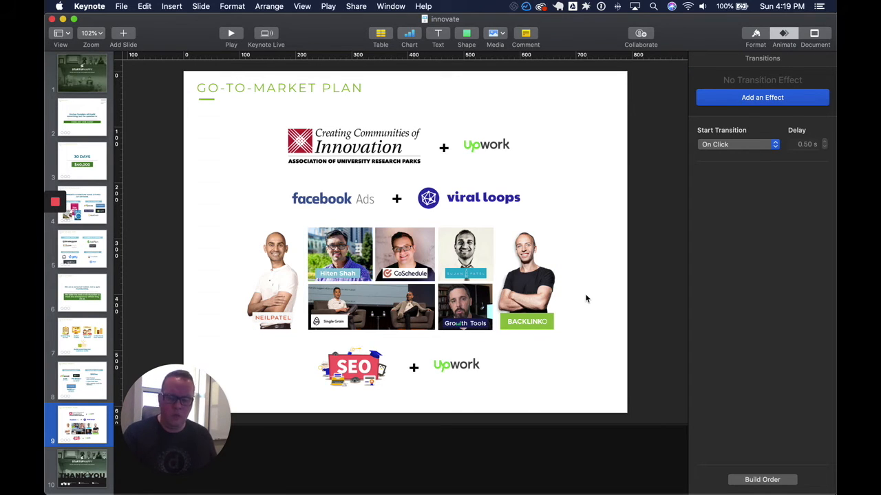
mouse_move(454, 303)
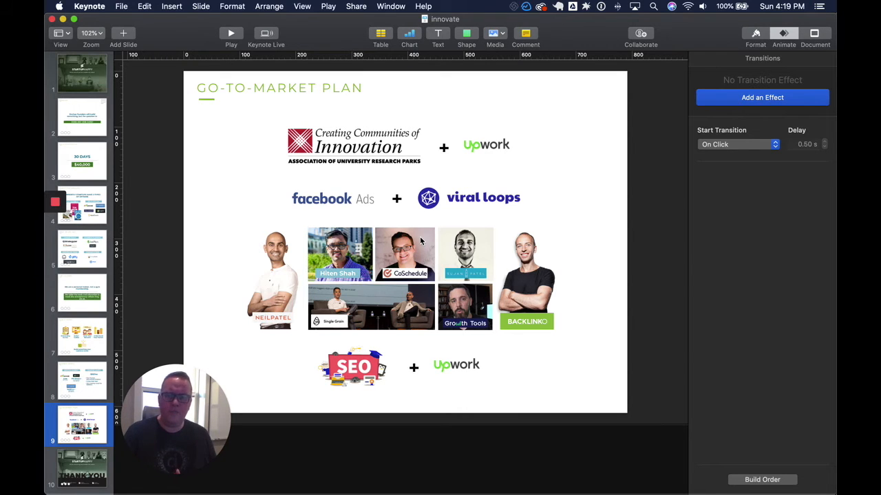
mouse_move(366, 237)
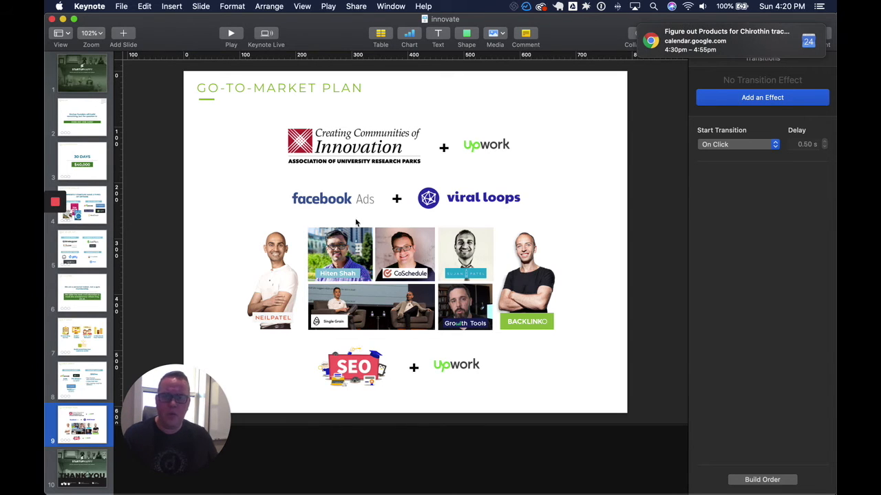
mouse_move(421, 259)
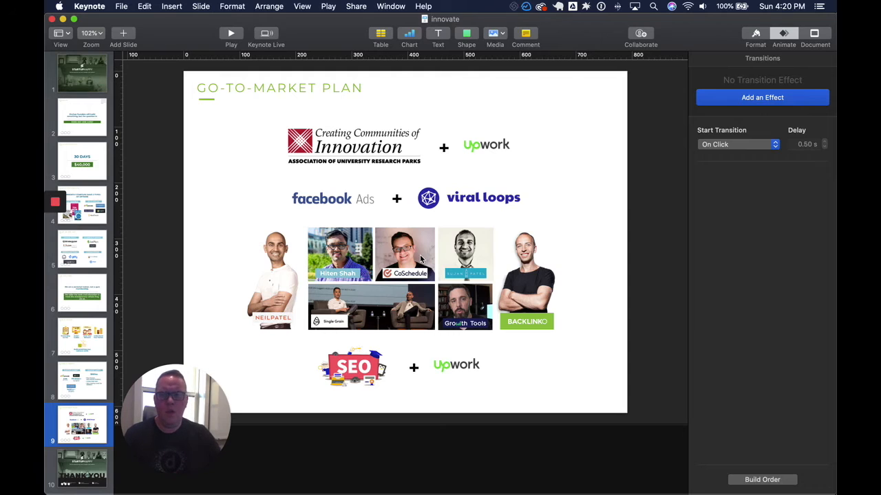
mouse_move(286, 263)
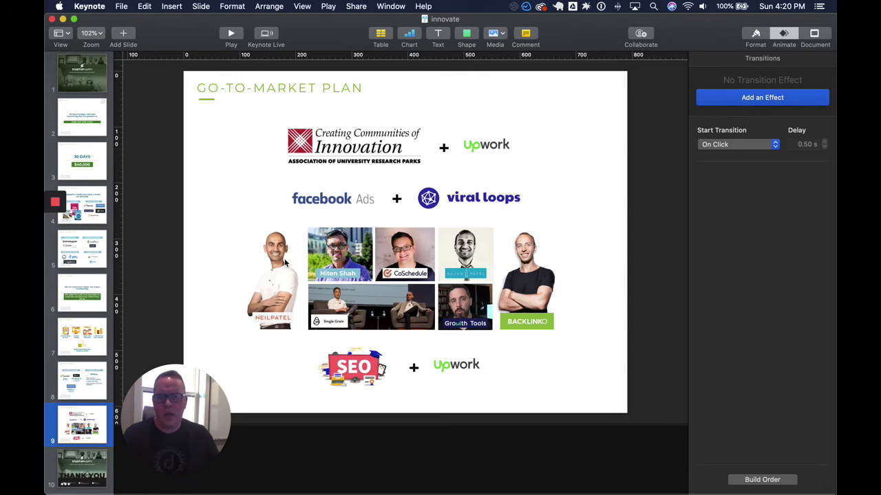
mouse_move(420, 251)
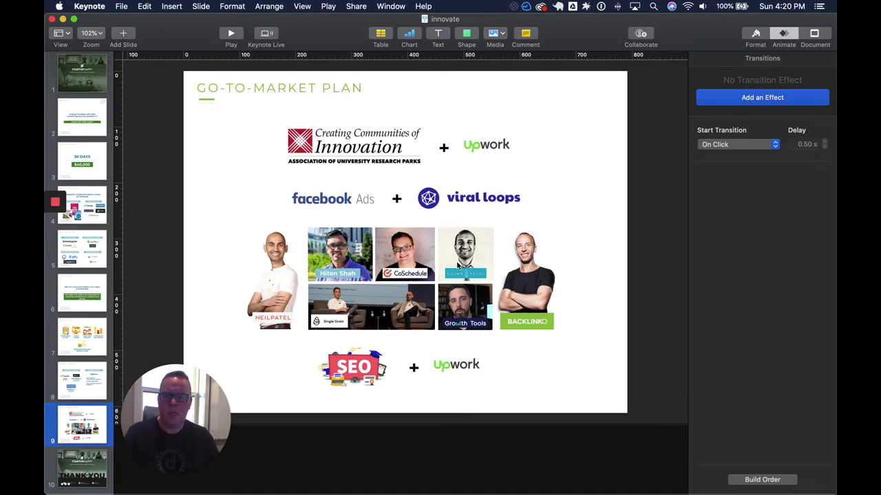
mouse_move(341, 317)
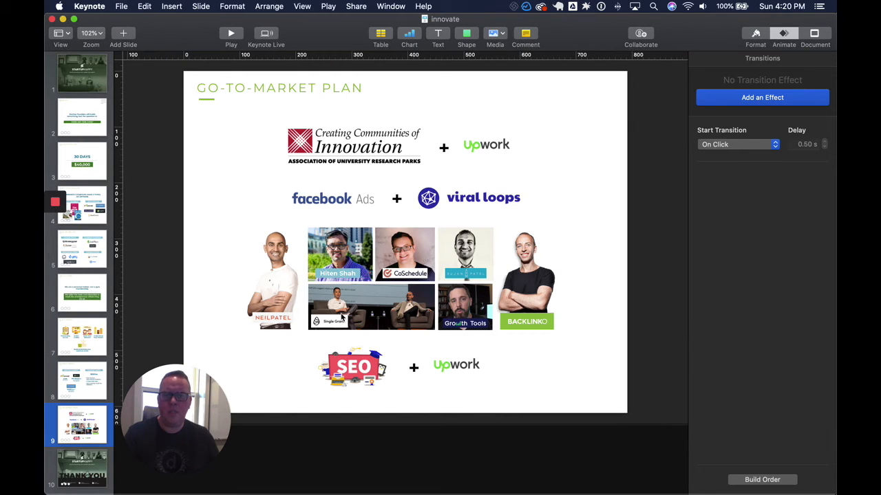
mouse_move(411, 319)
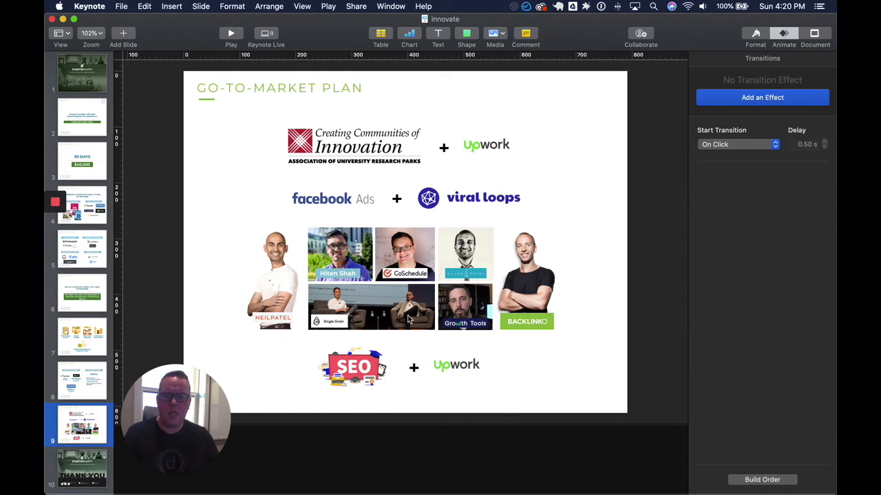
mouse_move(490, 351)
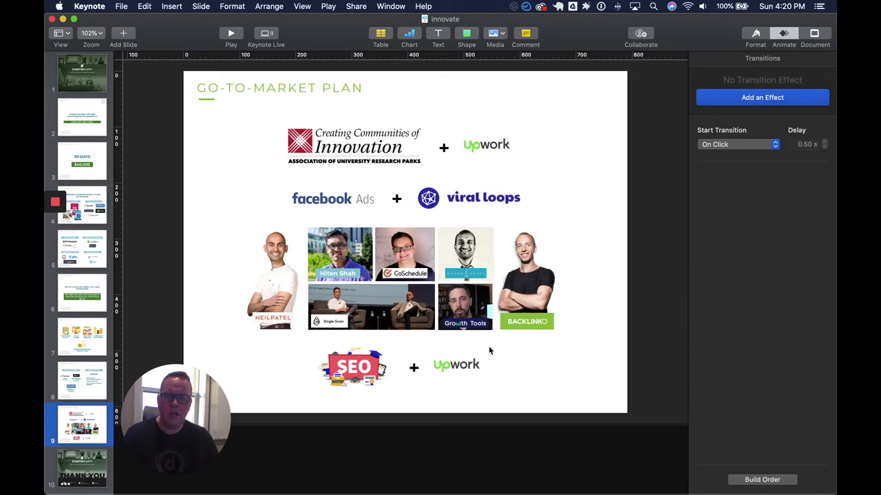
mouse_move(521, 291)
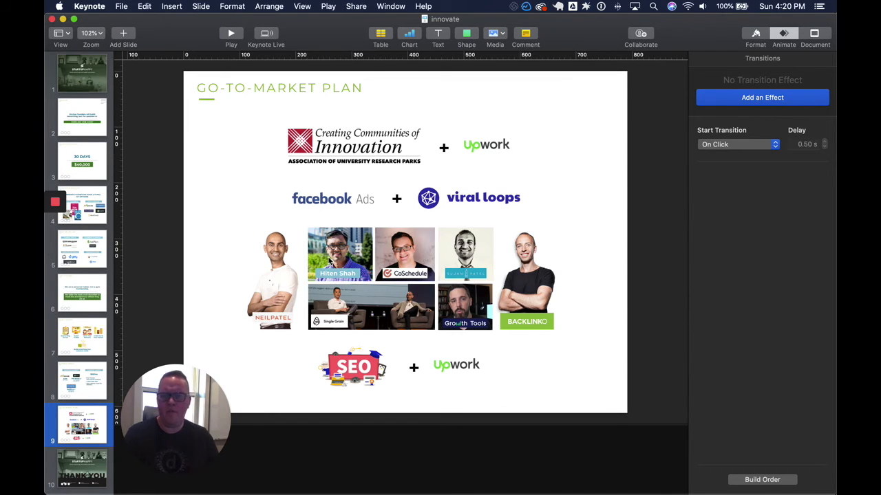
mouse_move(434, 314)
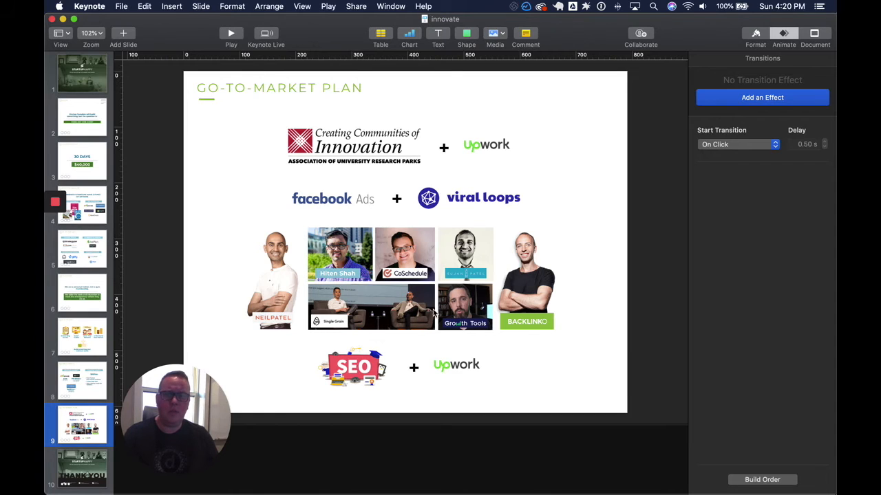
mouse_move(583, 283)
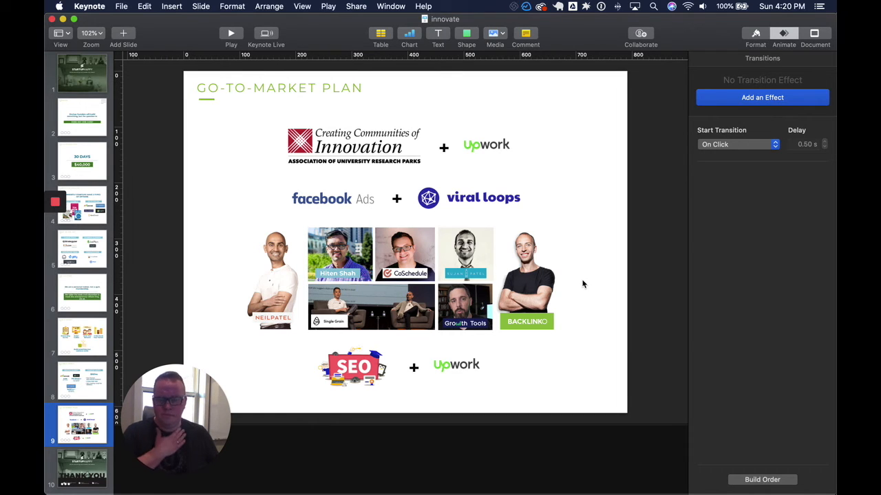
left_click(401, 278)
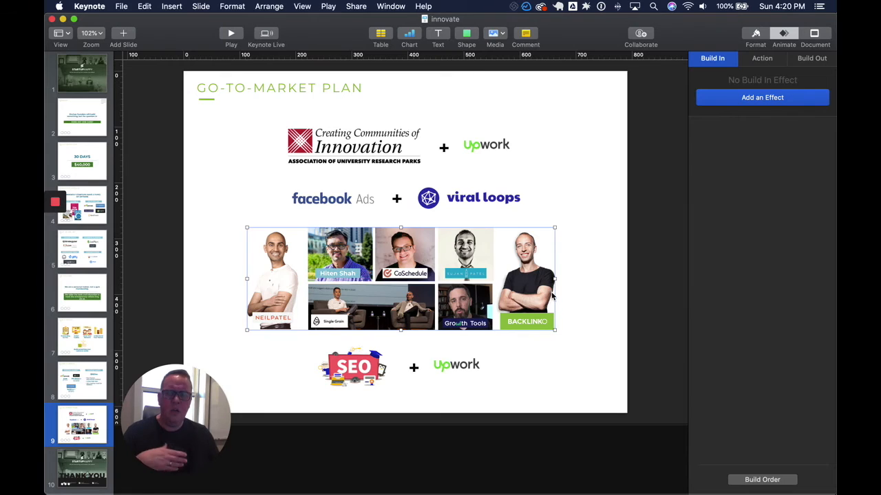
mouse_move(583, 318)
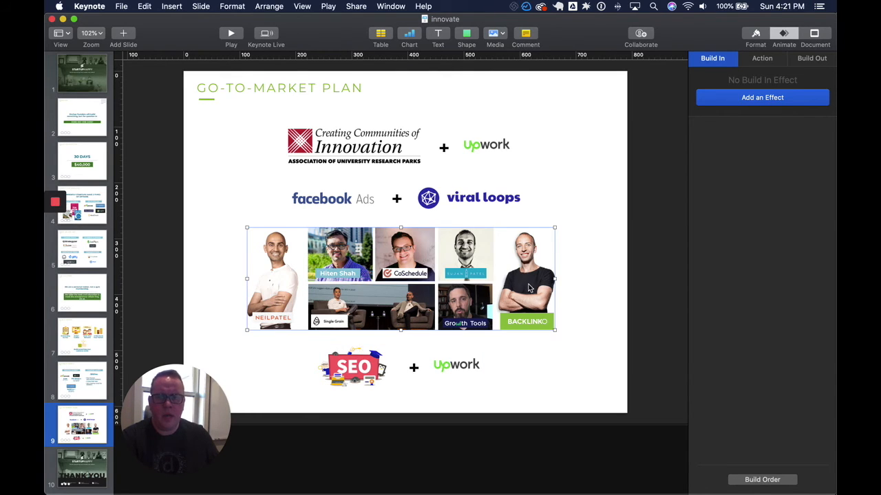
mouse_move(470, 404)
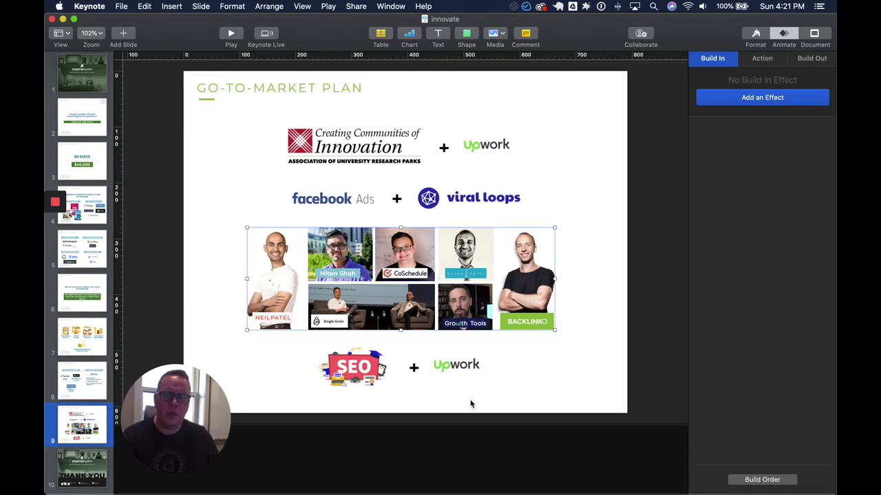
mouse_move(475, 413)
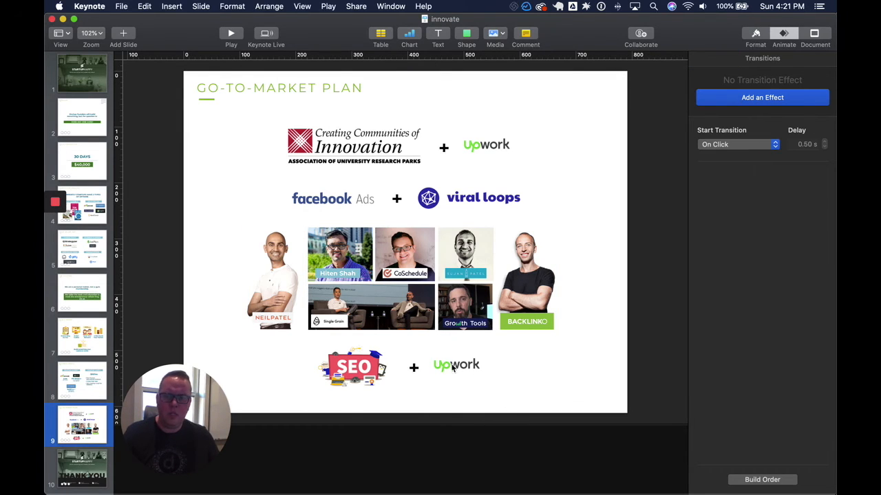
mouse_move(465, 391)
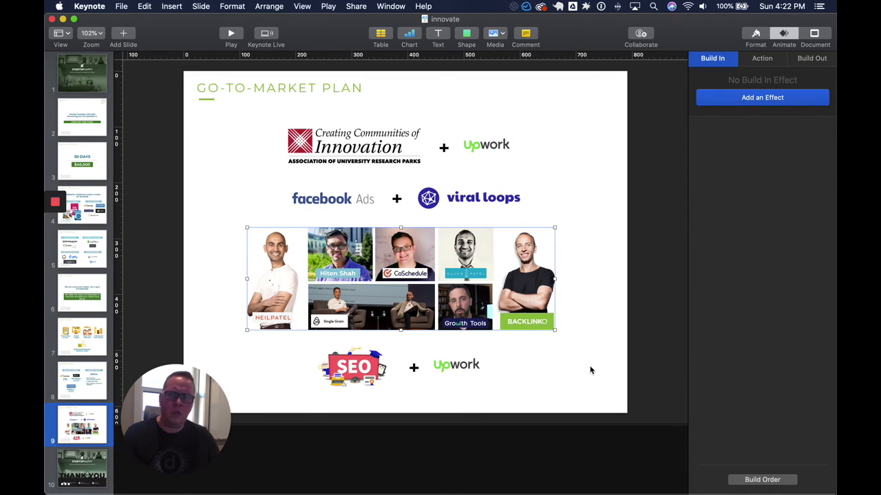
mouse_move(575, 374)
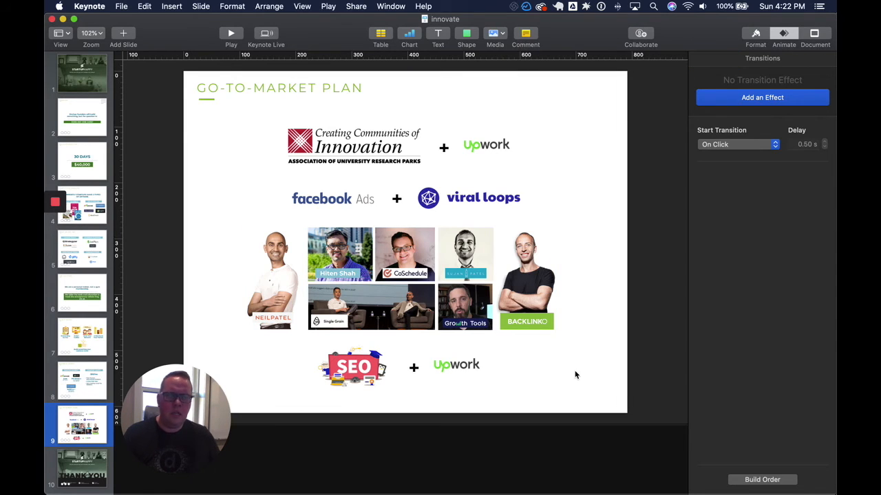
mouse_move(578, 344)
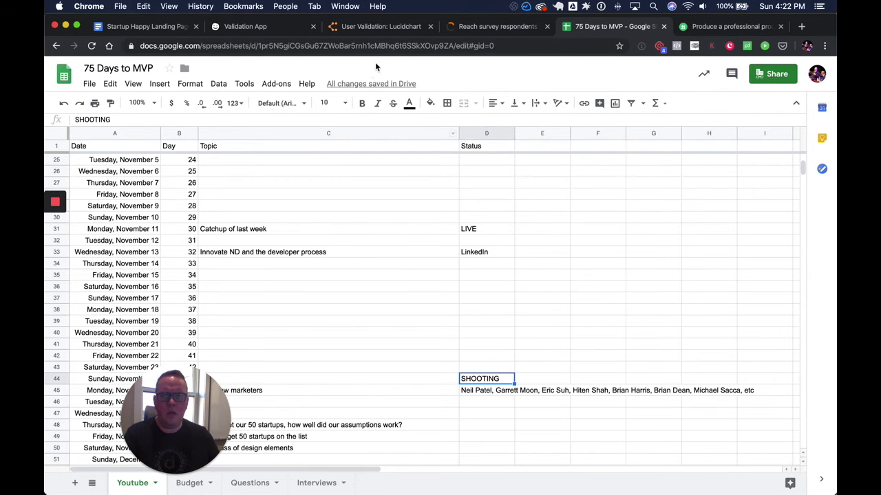
- Pass the User Validation diagram tab and land on Cint's Reach survey respondents page
left_click(380, 26)
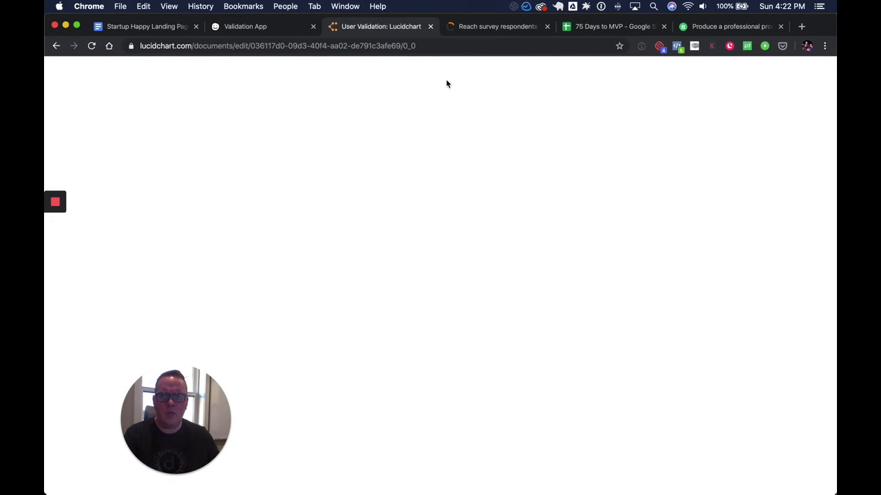
left_click(381, 26)
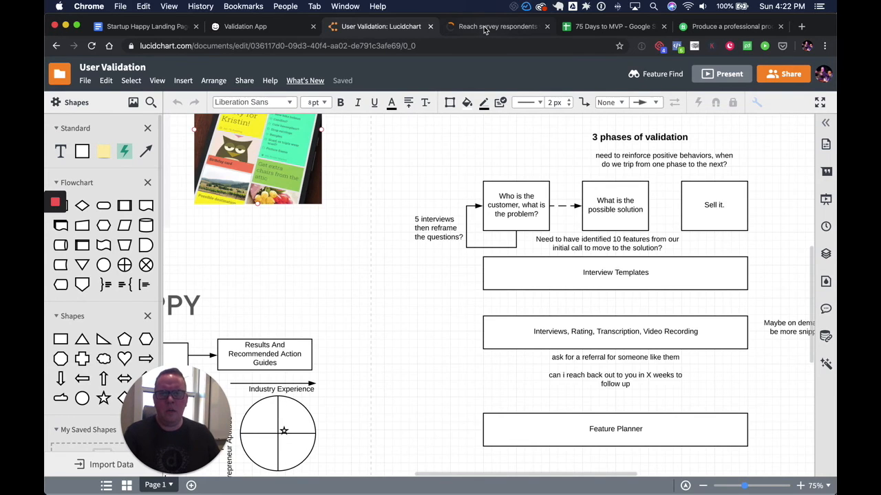
left_click(497, 26)
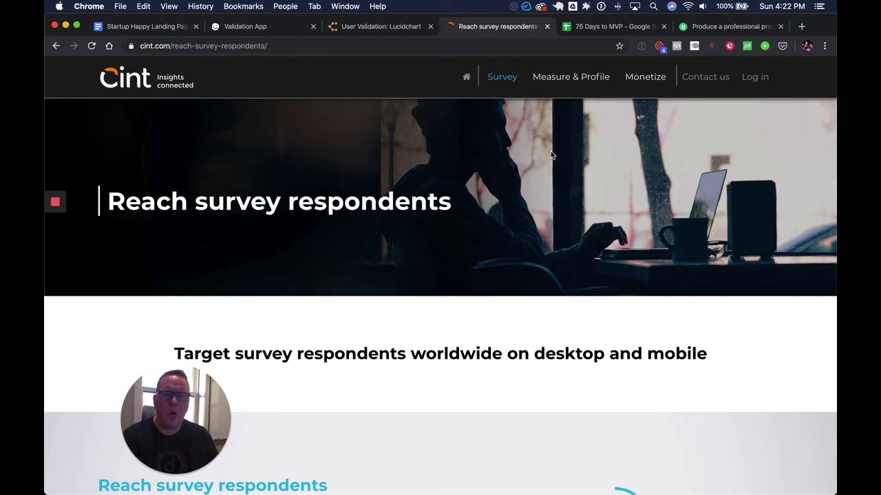
mouse_move(479, 241)
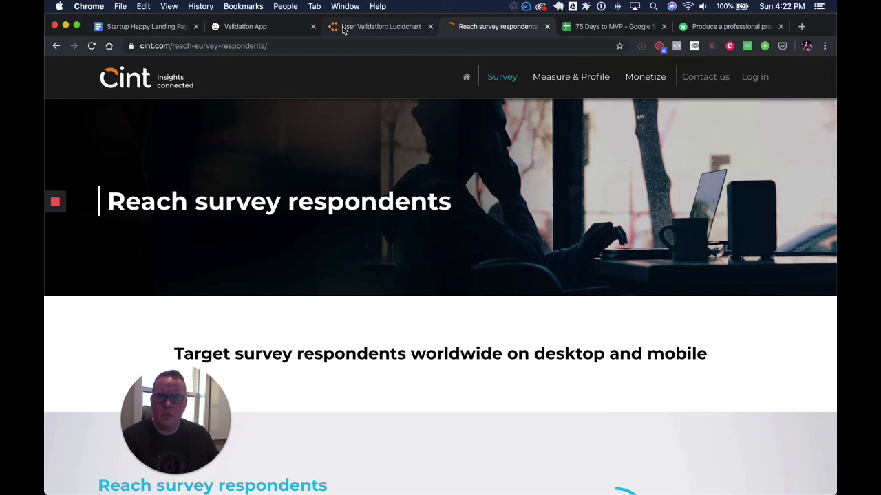
- Bring up Lucidchart's User Validation diagram with its three phases of validation
left_click(380, 26)
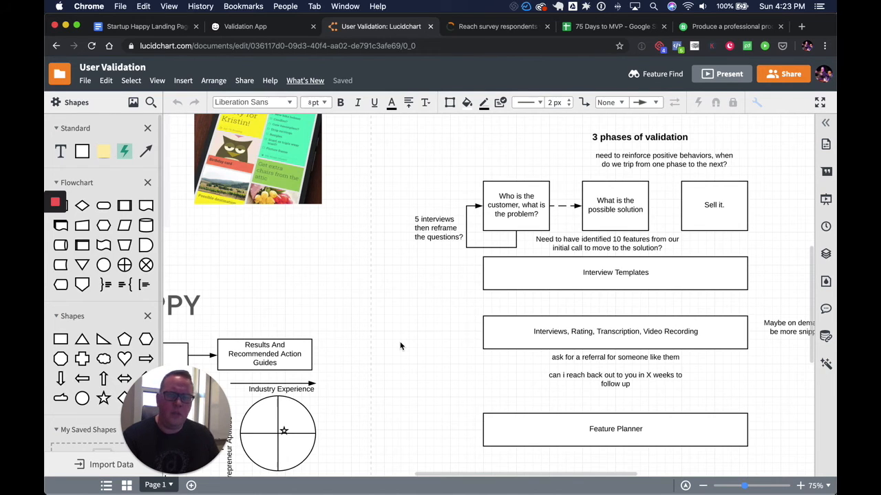
left_click(516, 205)
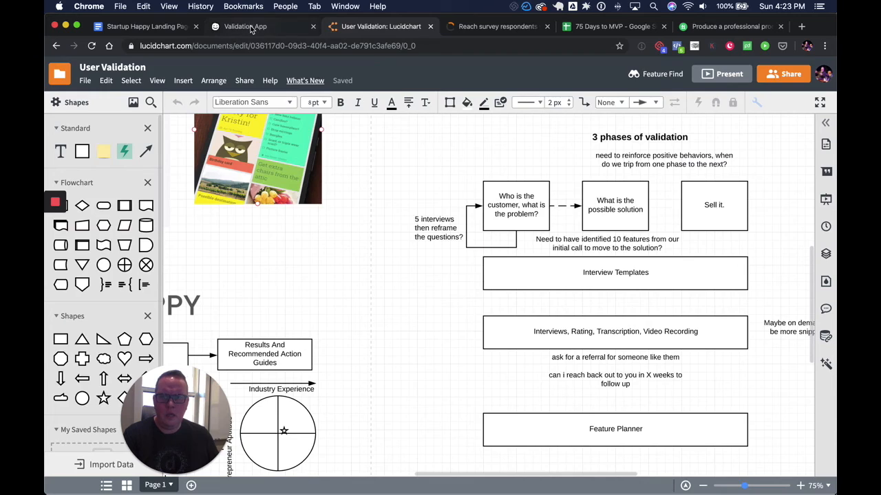
- Switch to the Balsamiq Cloud Validation App wireframes showing the onboarding screen
left_click(261, 26)
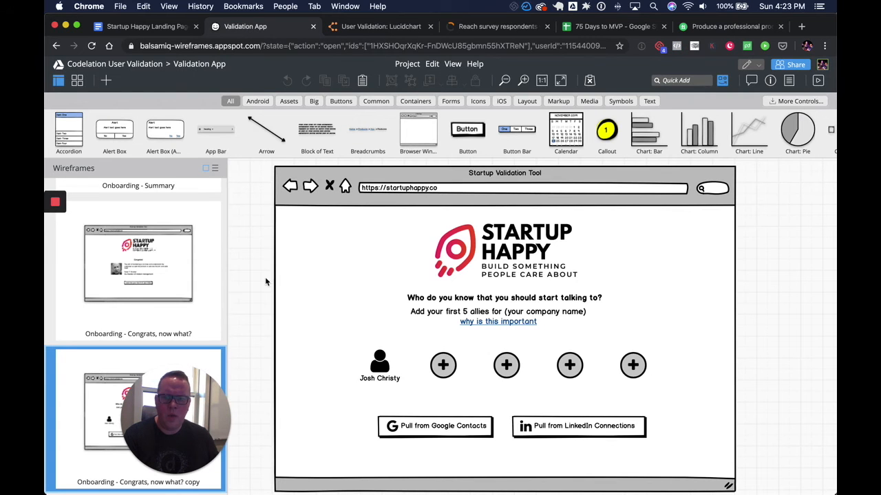
mouse_move(256, 286)
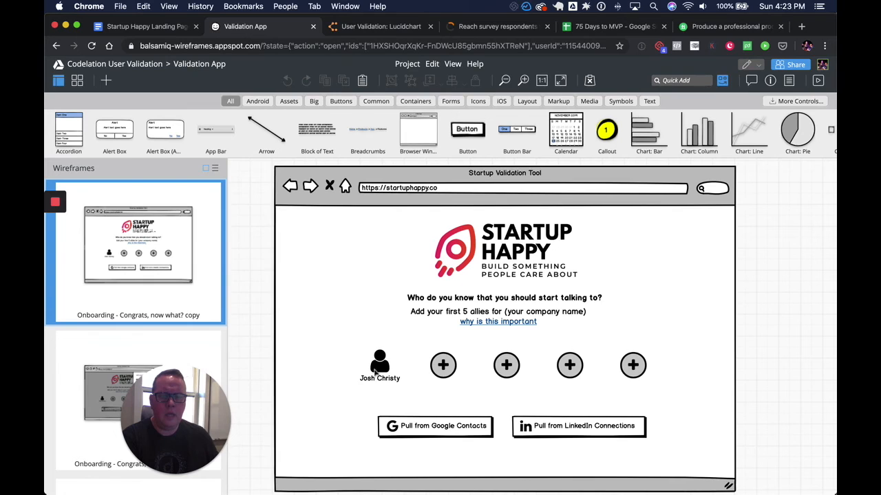
mouse_move(594, 366)
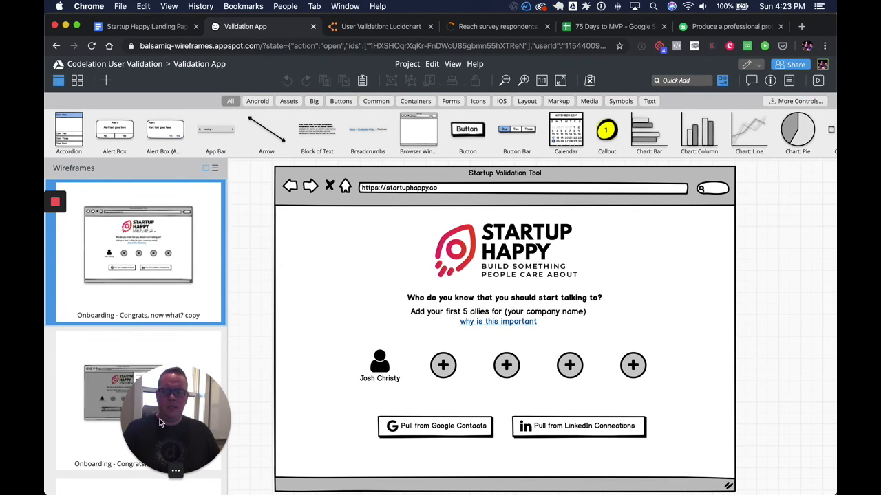
mouse_move(95, 392)
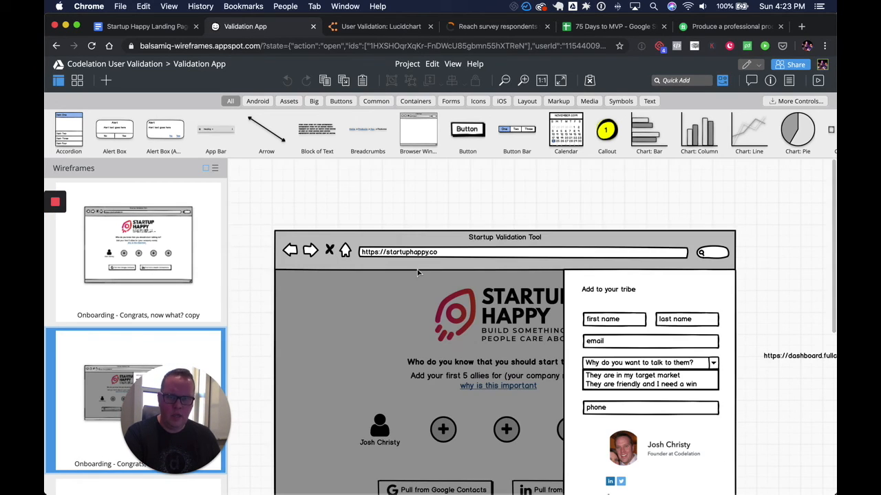
scroll("down", 3)
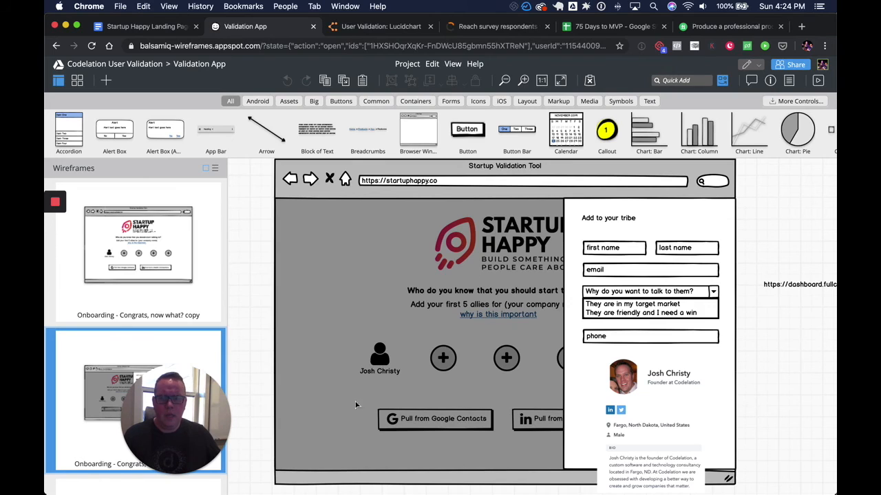
scroll("down", 3)
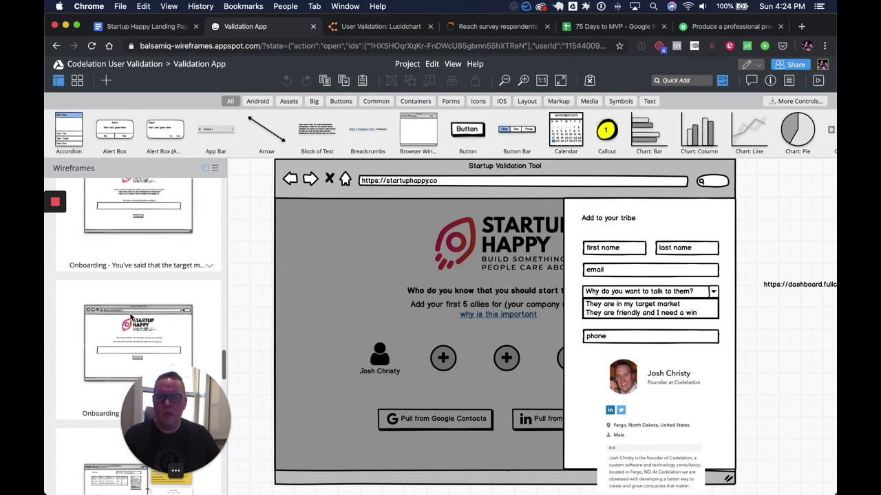
scroll("down", 3)
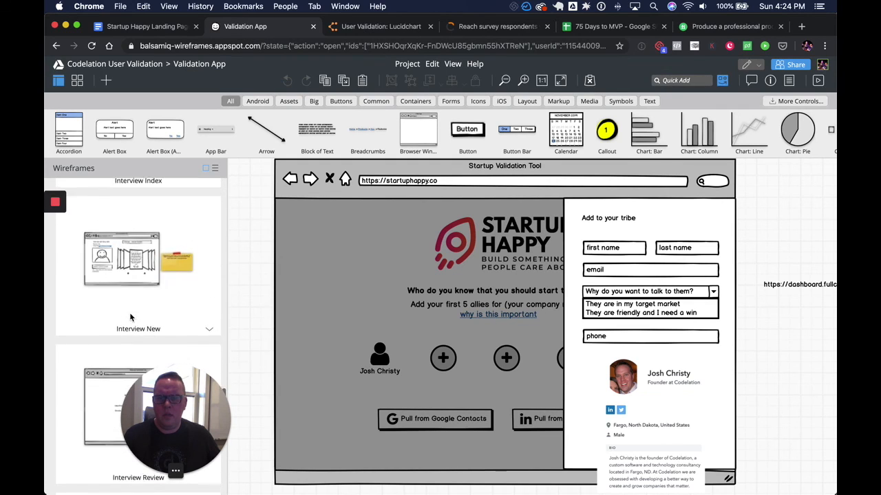
scroll("down", 3)
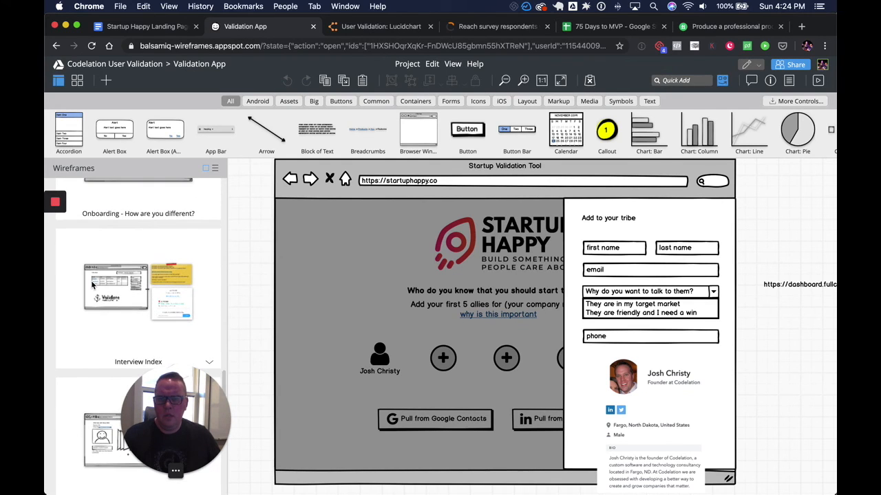
- Show the Interview Index wireframe listing interviews with dates, templates and lengths
left_click(138, 289)
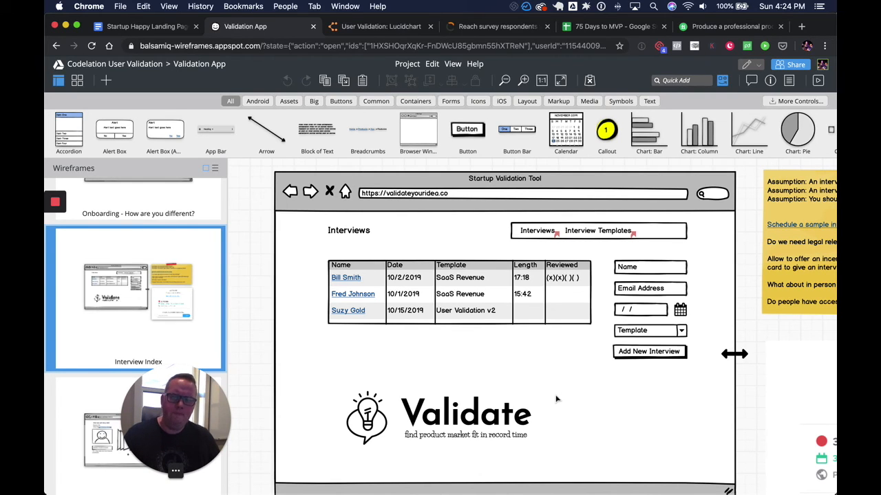
mouse_move(613, 406)
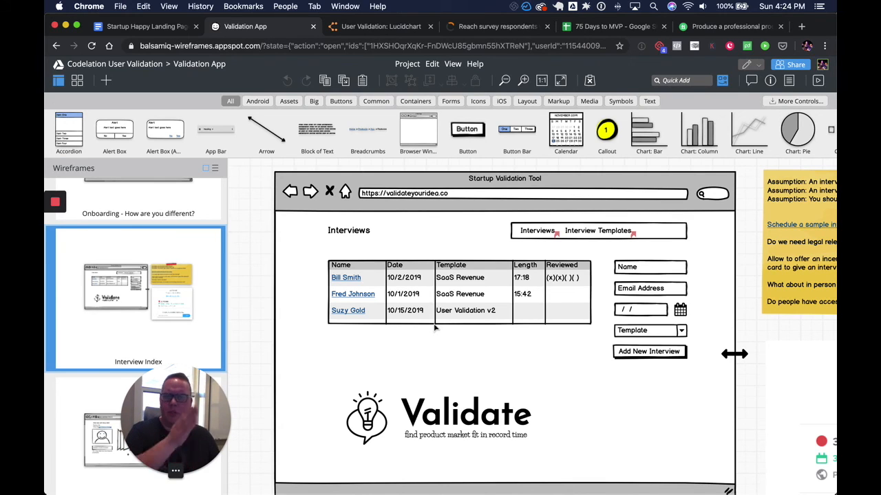
scroll("down", 3)
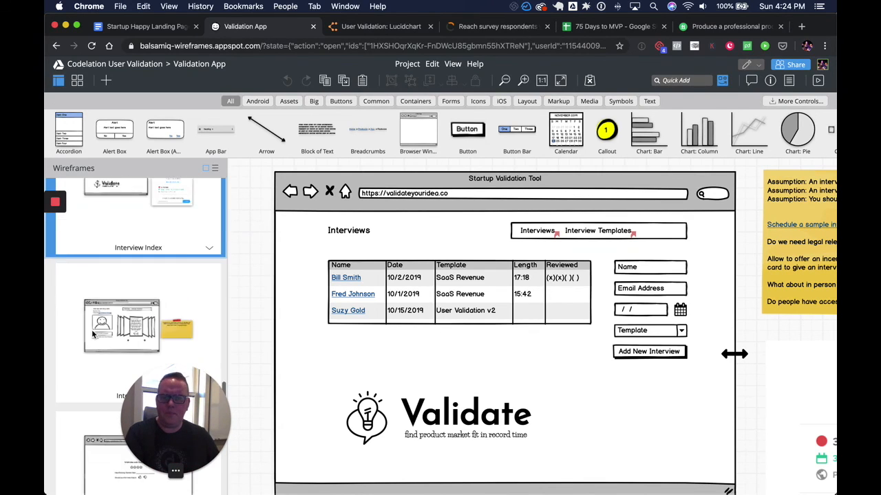
- Review the Interview New wireframe, then show the interview rating and feedback wireframe
left_click(122, 255)
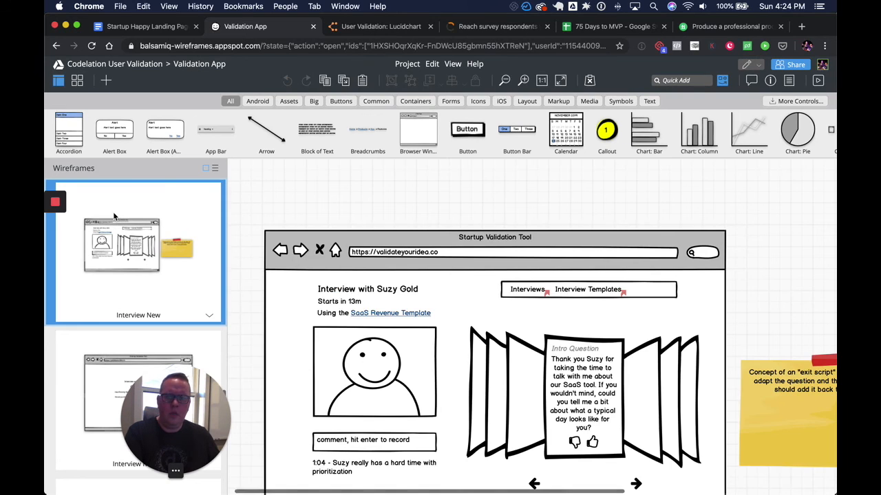
scroll("down", 3)
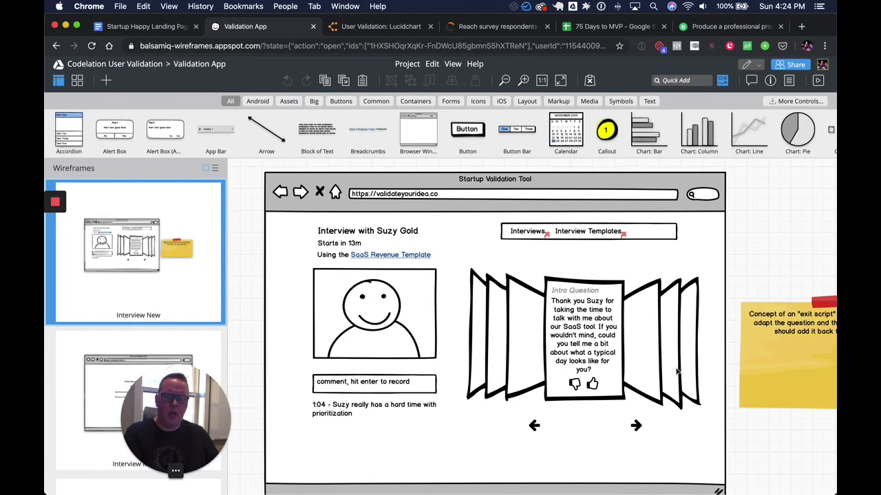
mouse_move(595, 430)
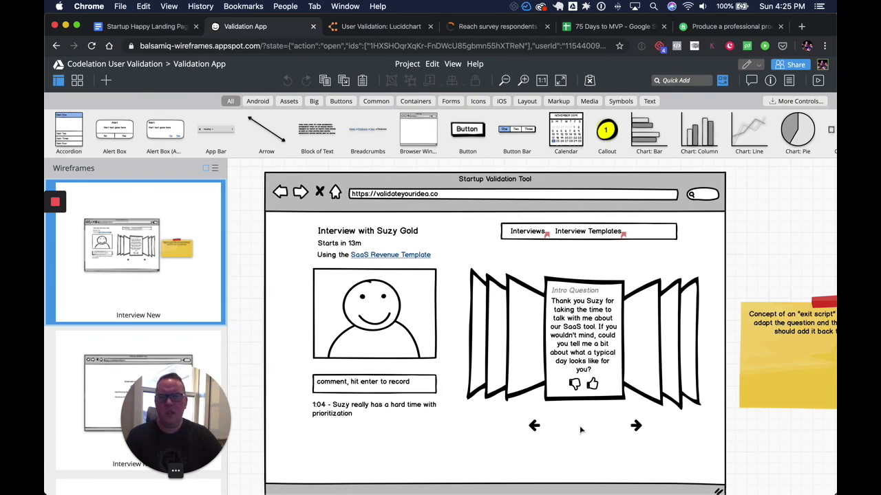
mouse_move(386, 366)
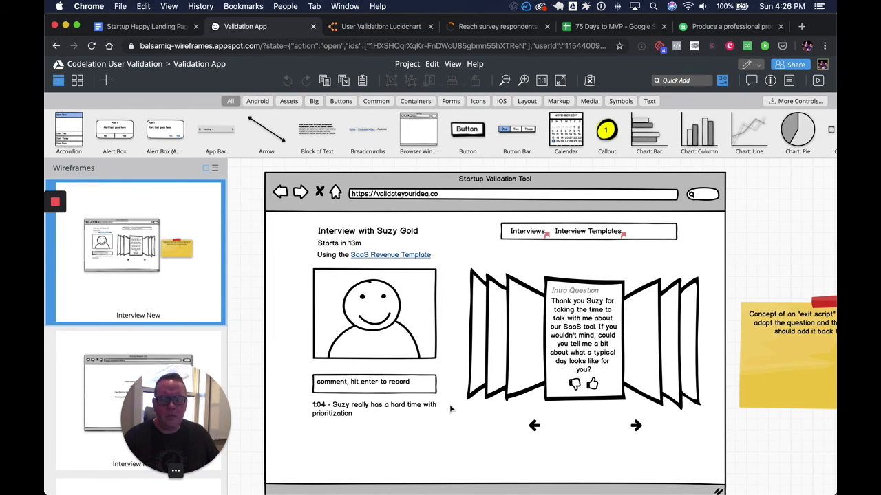
scroll("down", 3)
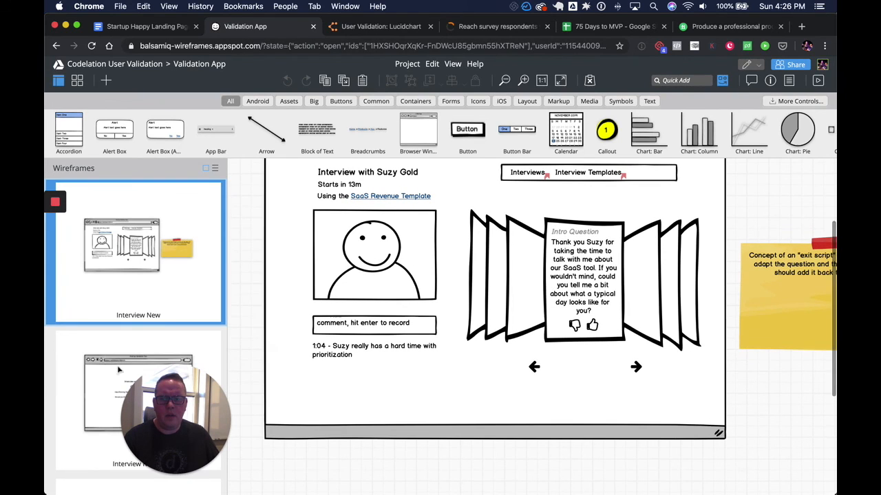
left_click(138, 260)
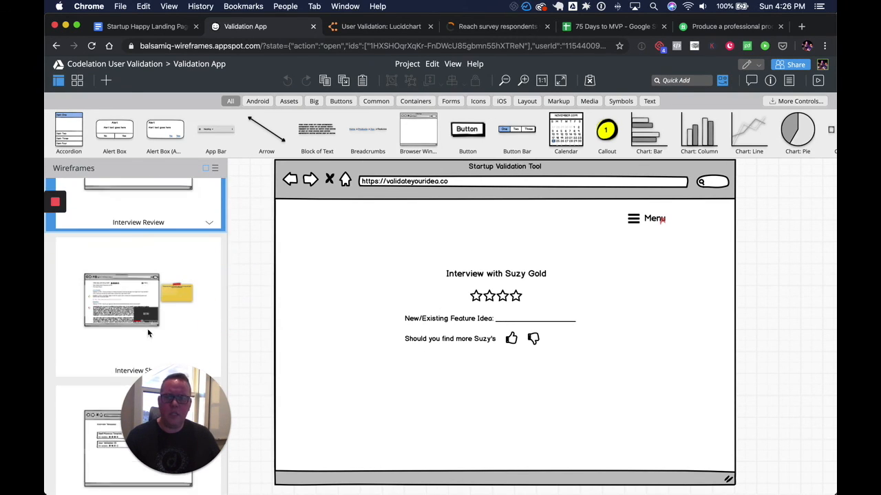
left_click(137, 303)
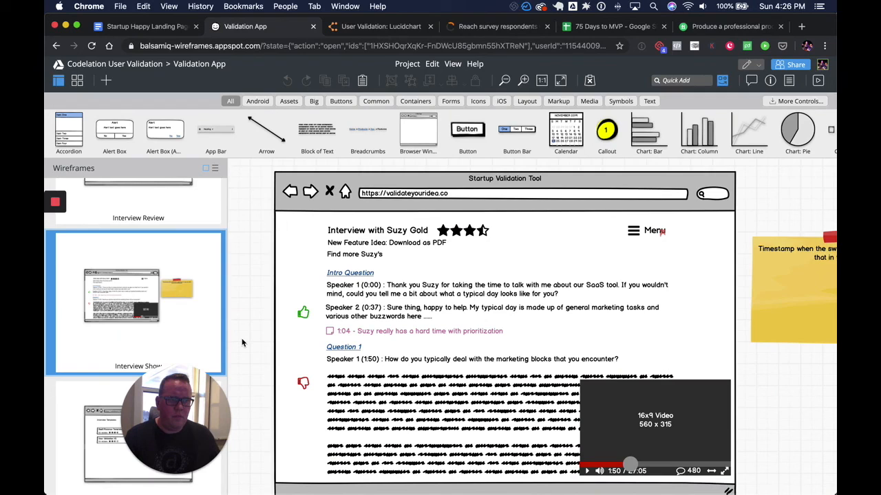
mouse_move(248, 343)
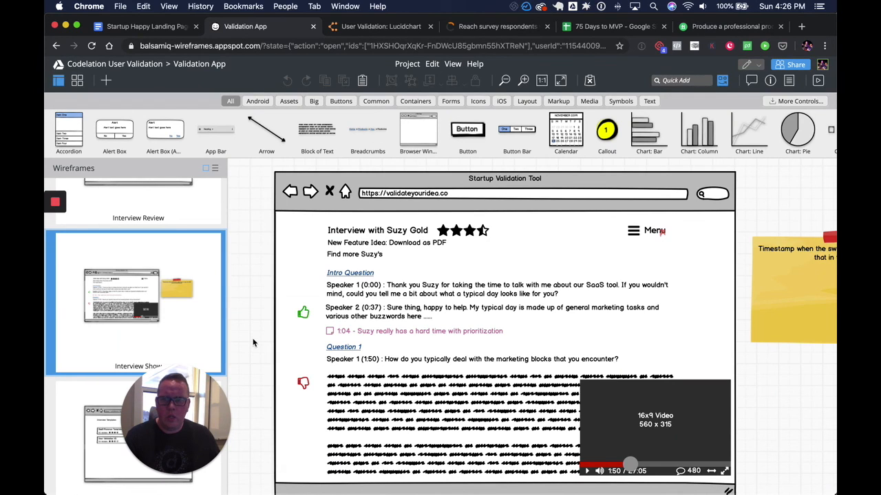